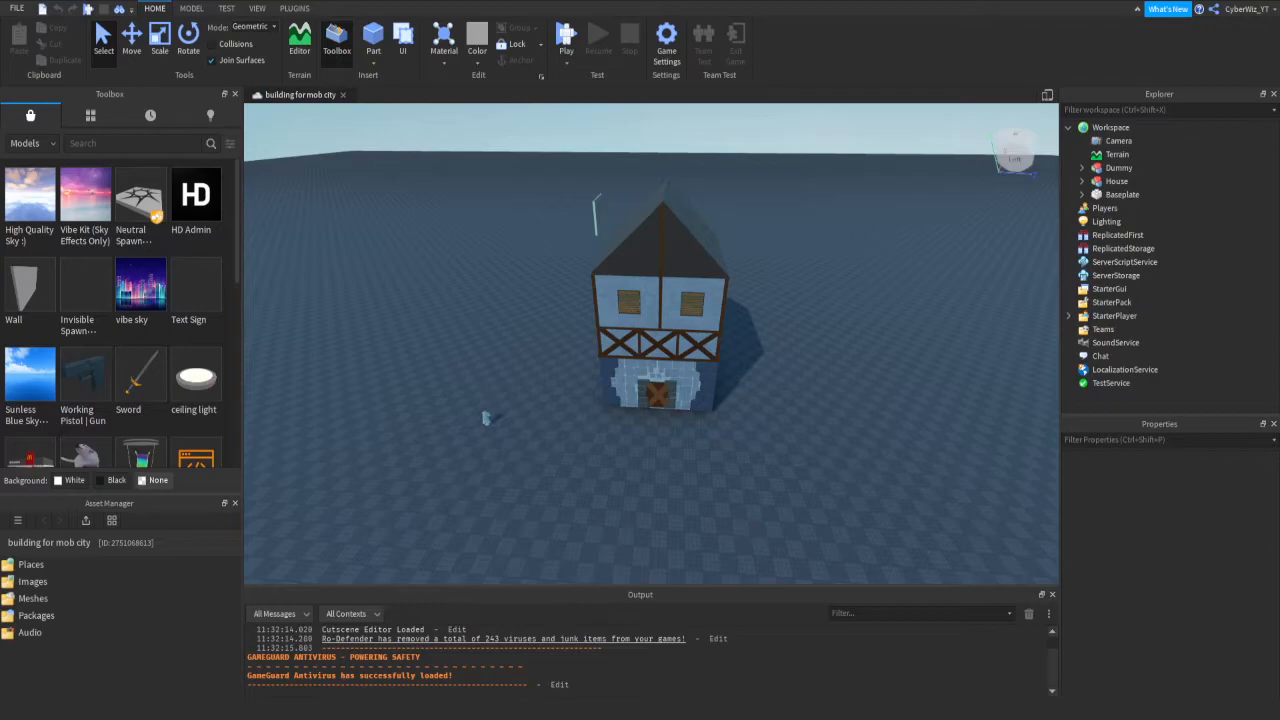
pyautogui.moveTo(508, 154)
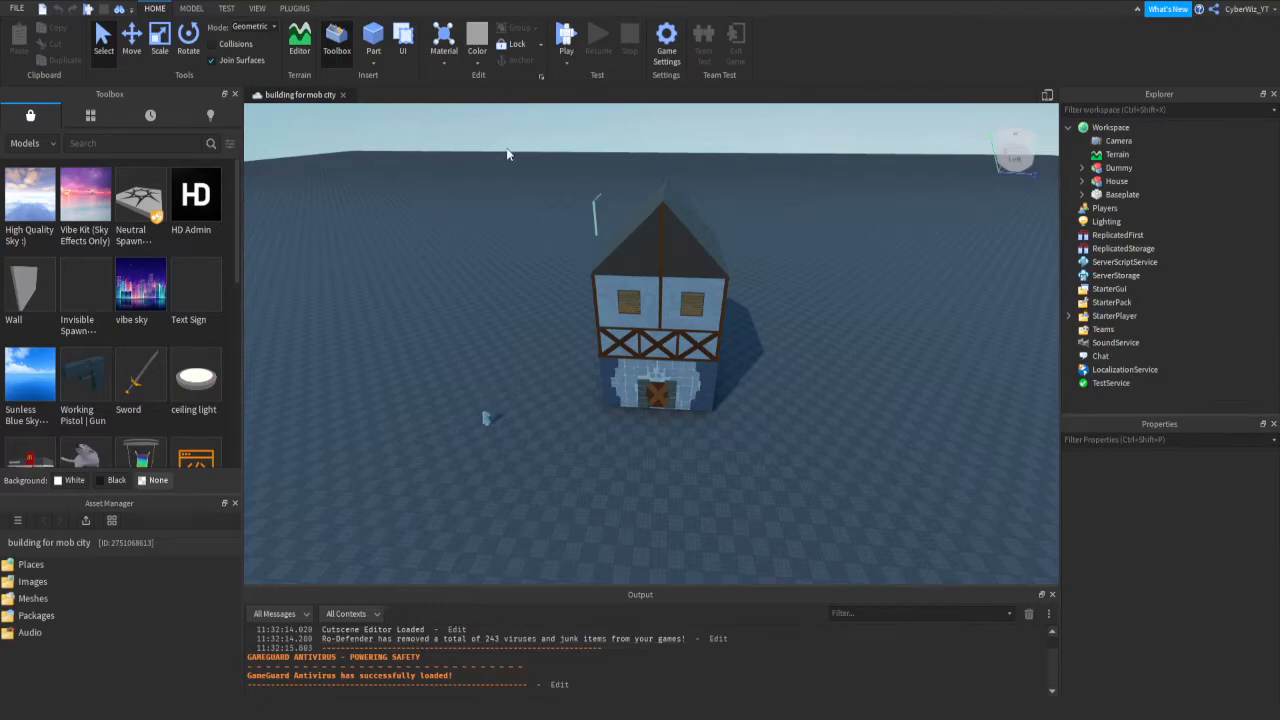
pyautogui.moveTo(423, 147)
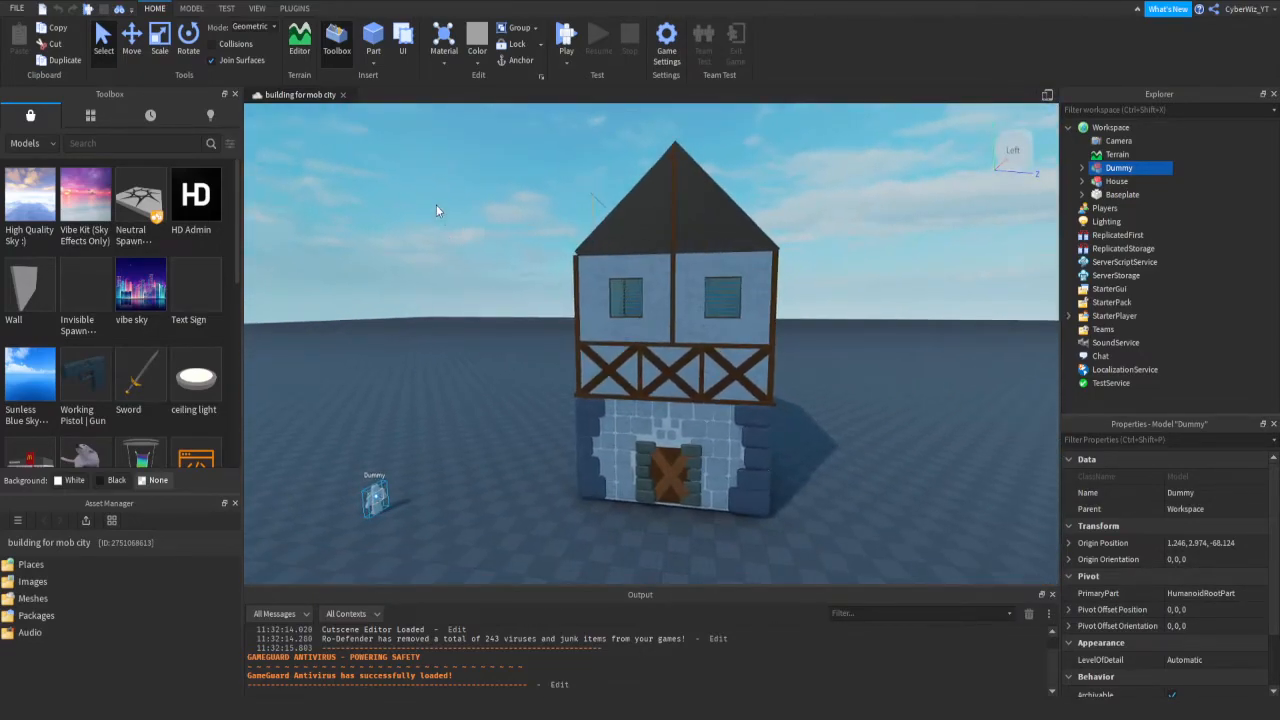
pyautogui.moveTo(419, 258)
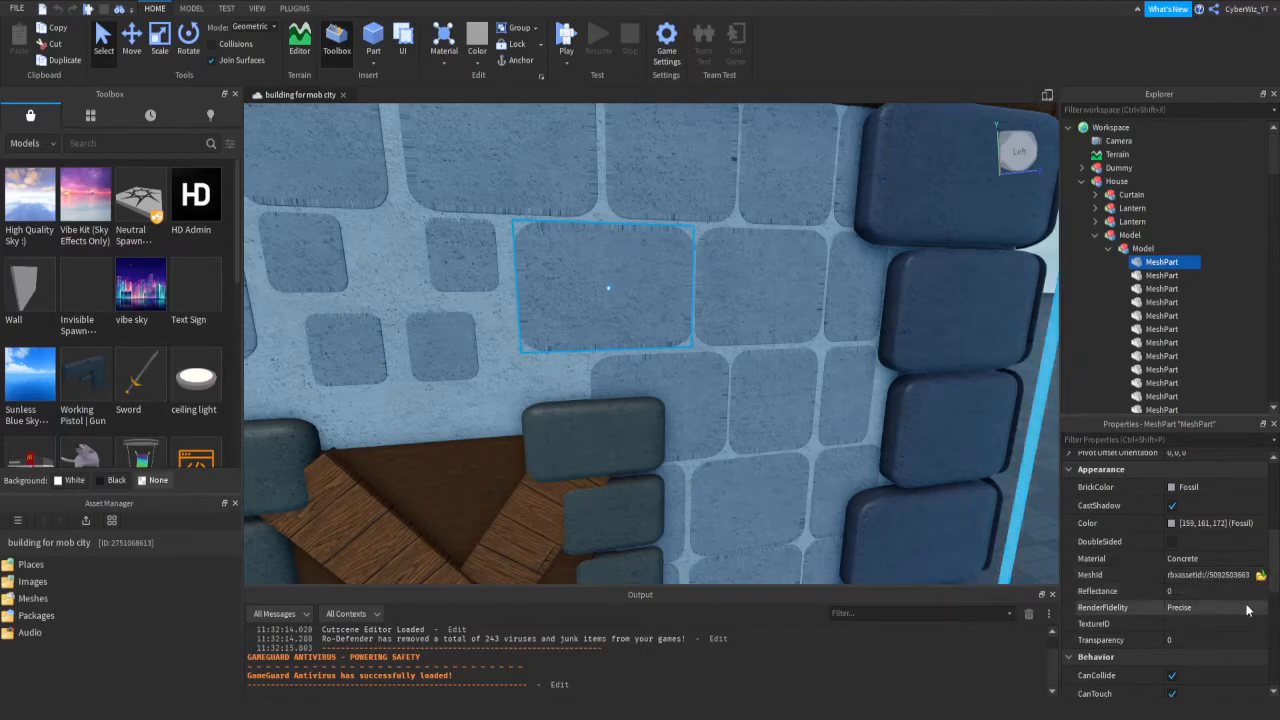
# - Inspect a stone tile on the house wall, then insert a new Part for the wall
pyautogui.click(1215, 575)
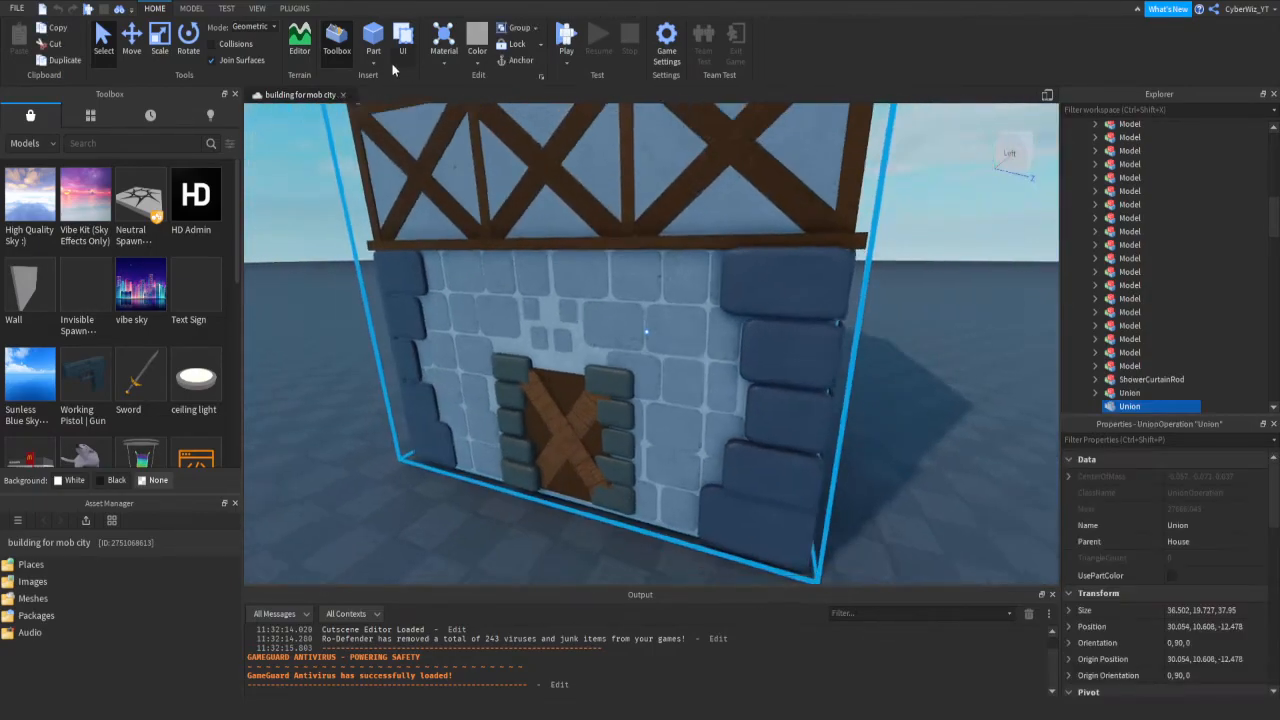
pyautogui.click(129, 40)
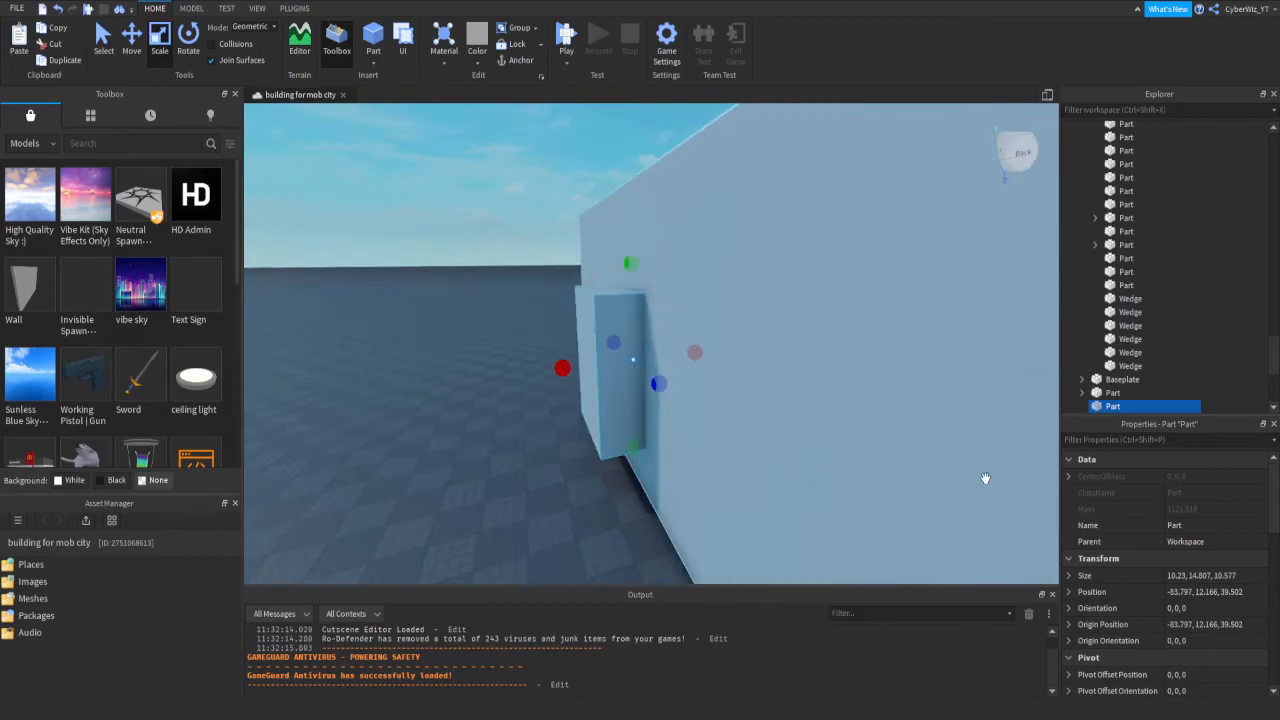
# - Negate the doorway block, union it with the wall, and add a wider block against it
pyautogui.click(187, 8)
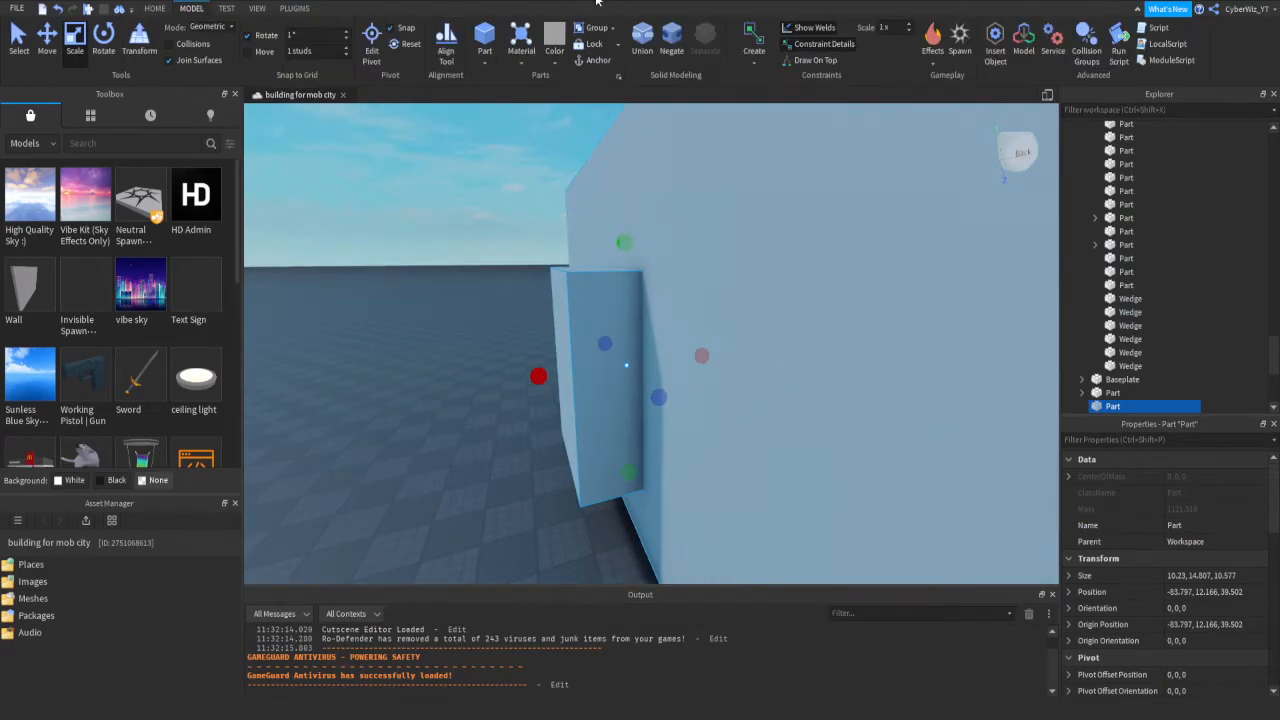
pyautogui.moveTo(669, 266)
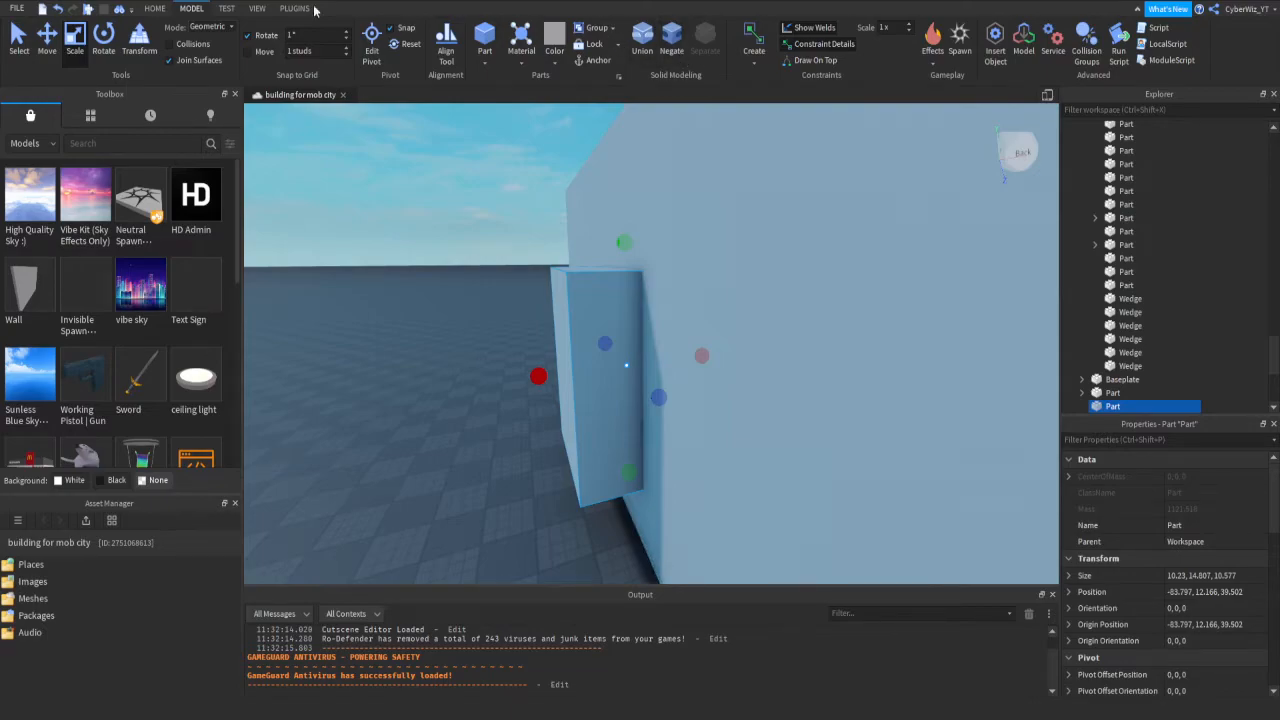
pyautogui.click(671, 35)
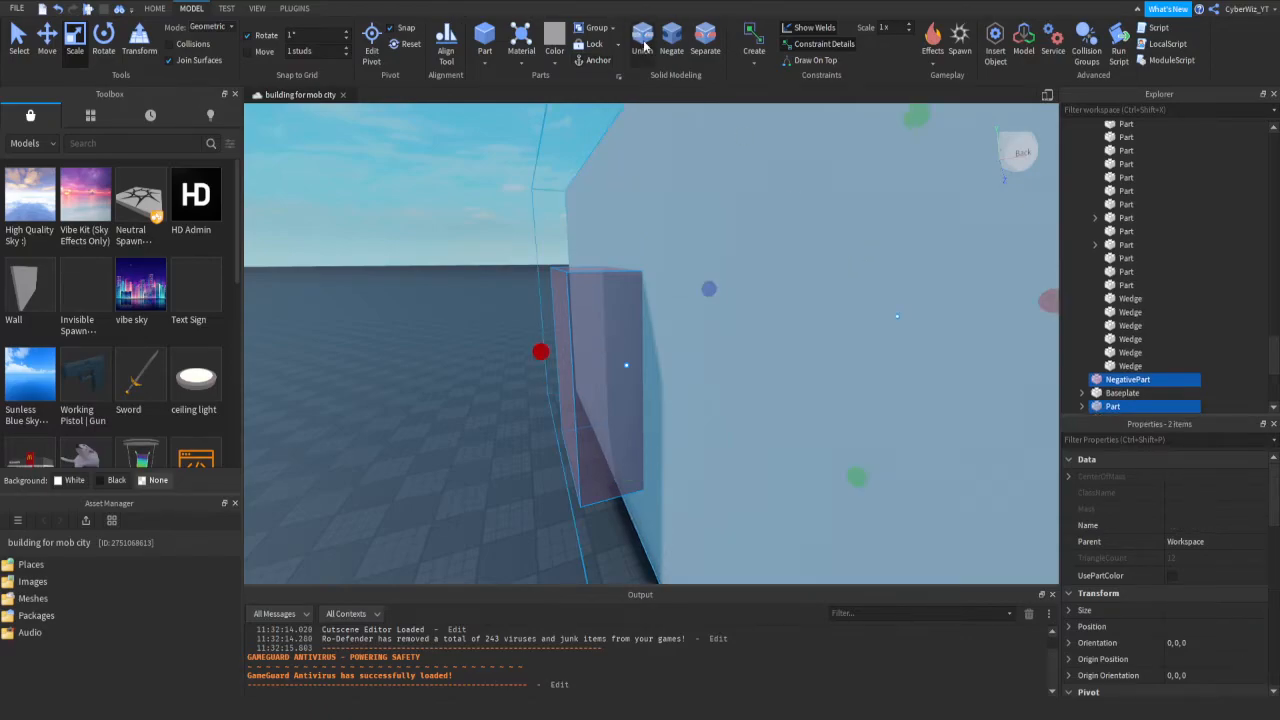
pyautogui.click(647, 38)
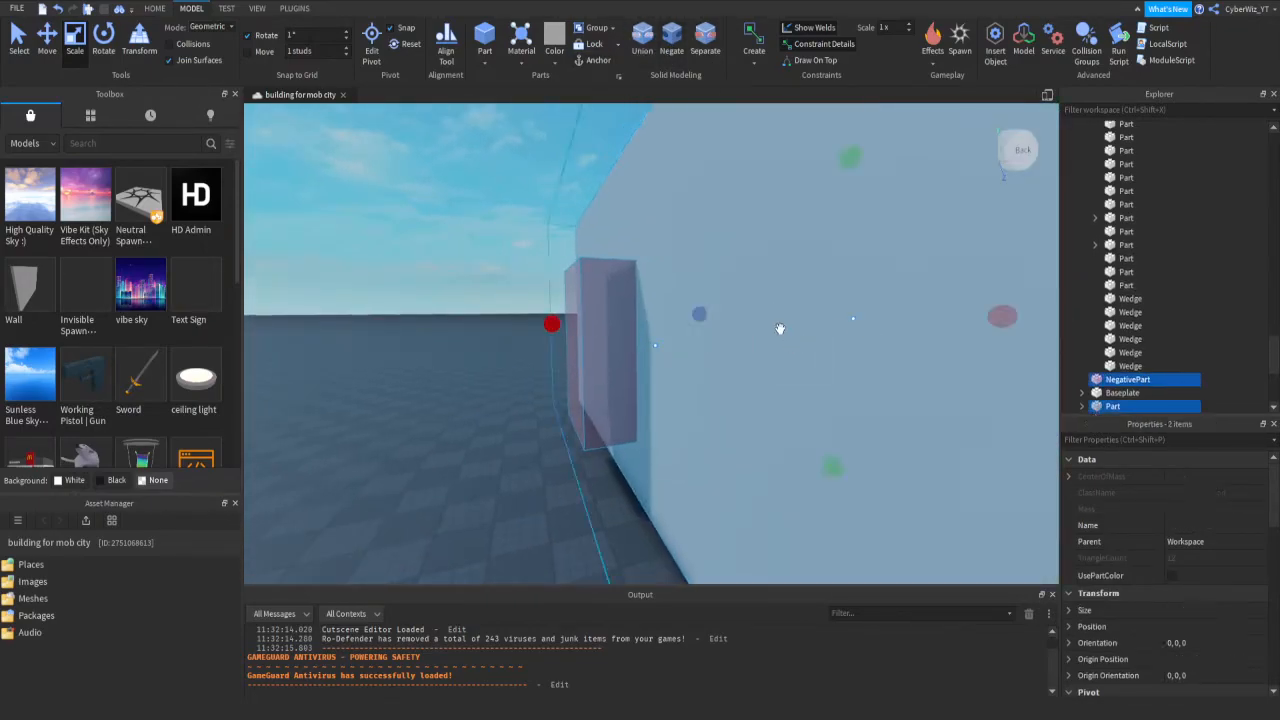
pyautogui.click(652, 34)
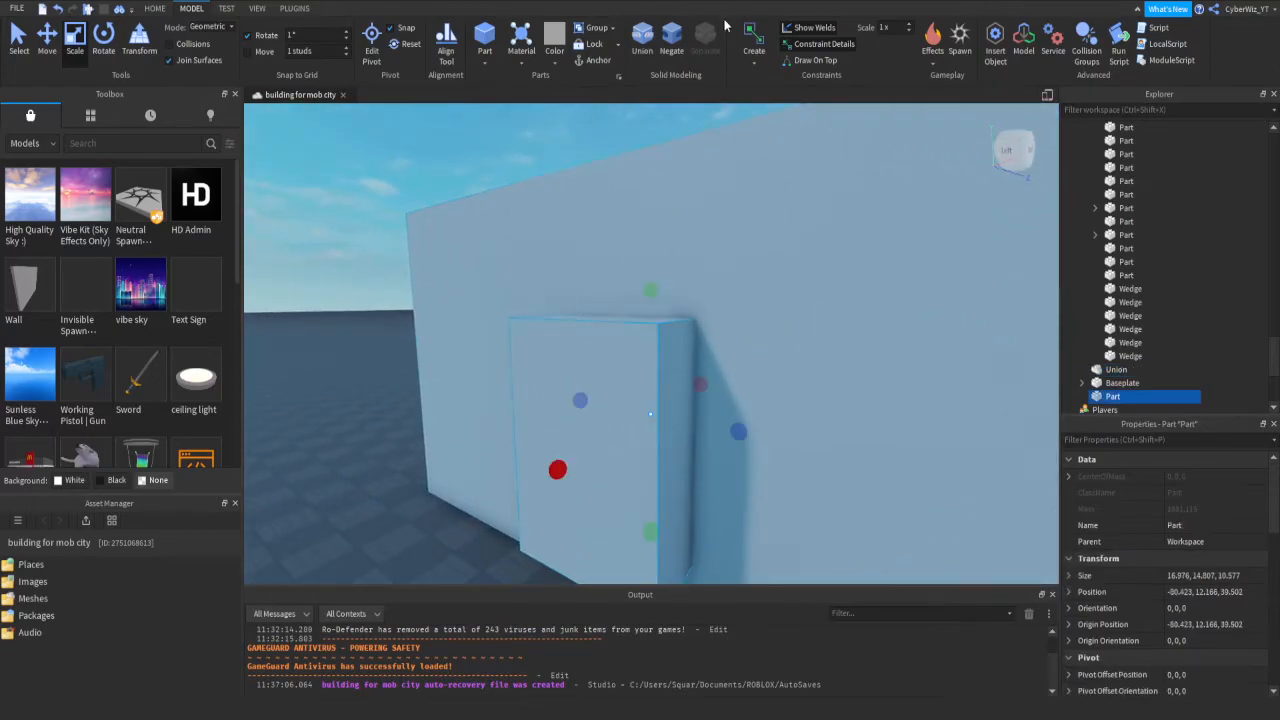
# - Copy a MeshPart stone tile from the house wall and paste it into Workspace
pyautogui.click(664, 39)
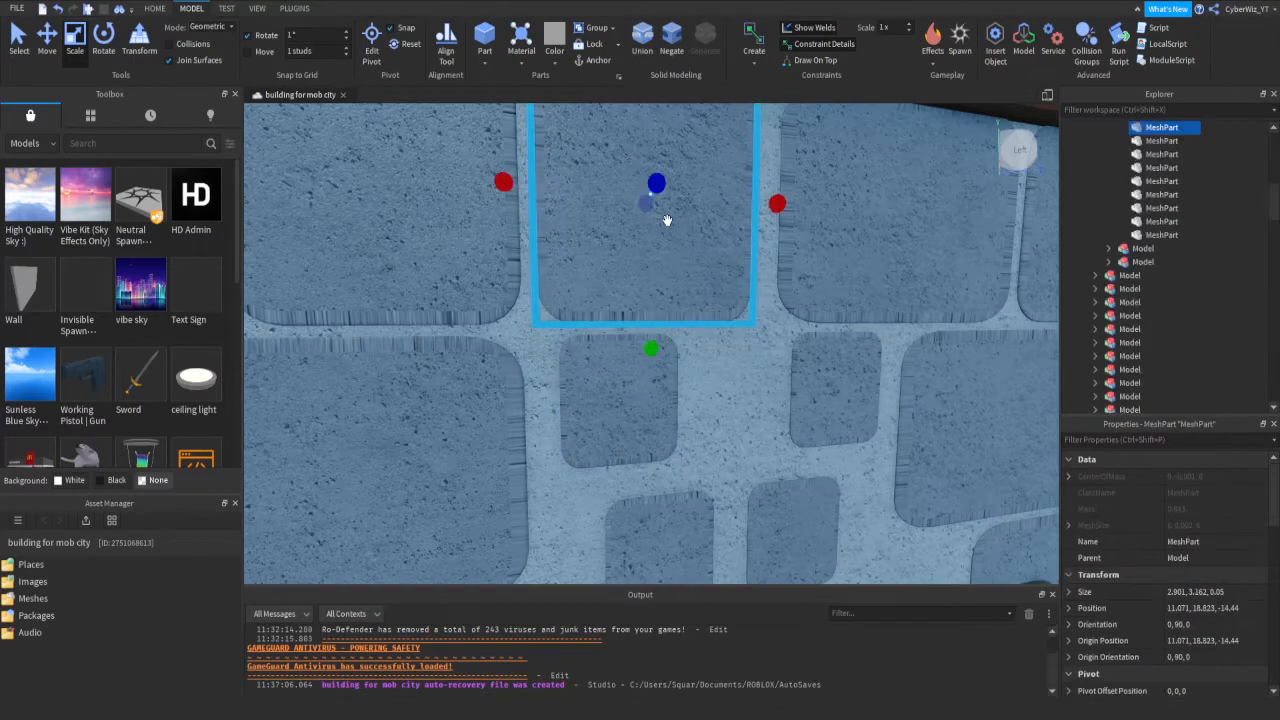
pyautogui.click(1162, 248)
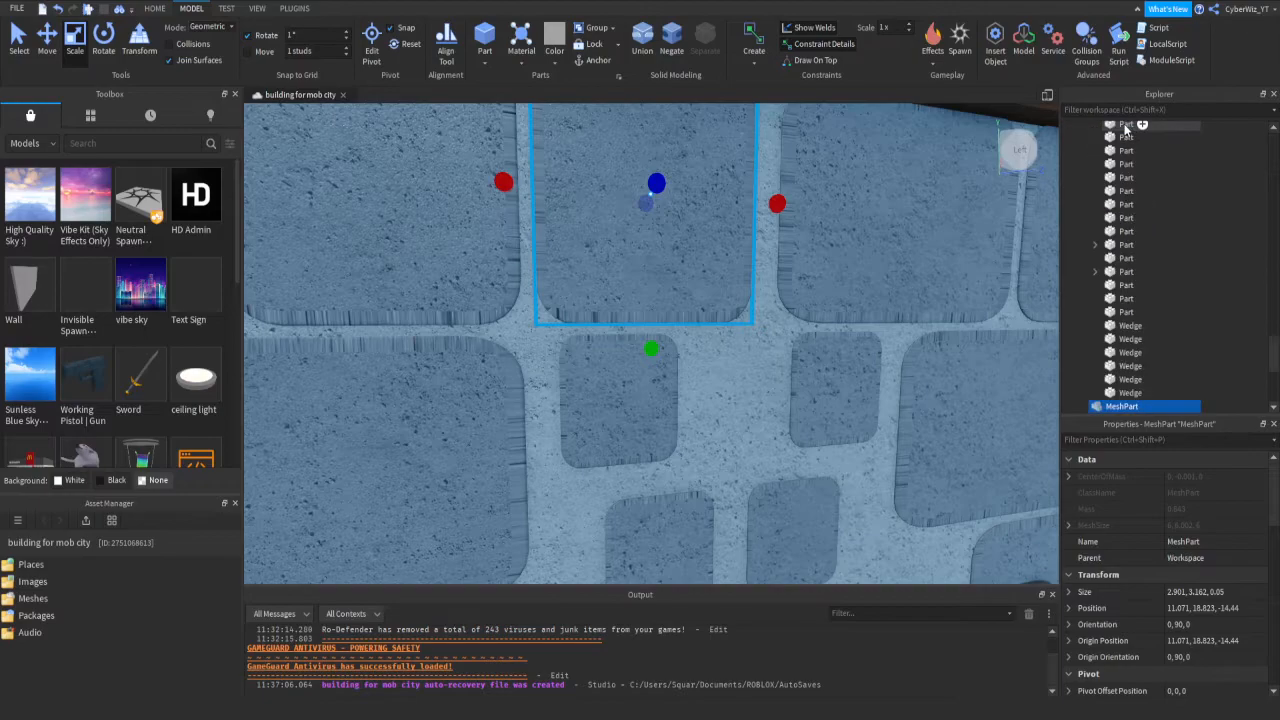
pyautogui.click(152, 8)
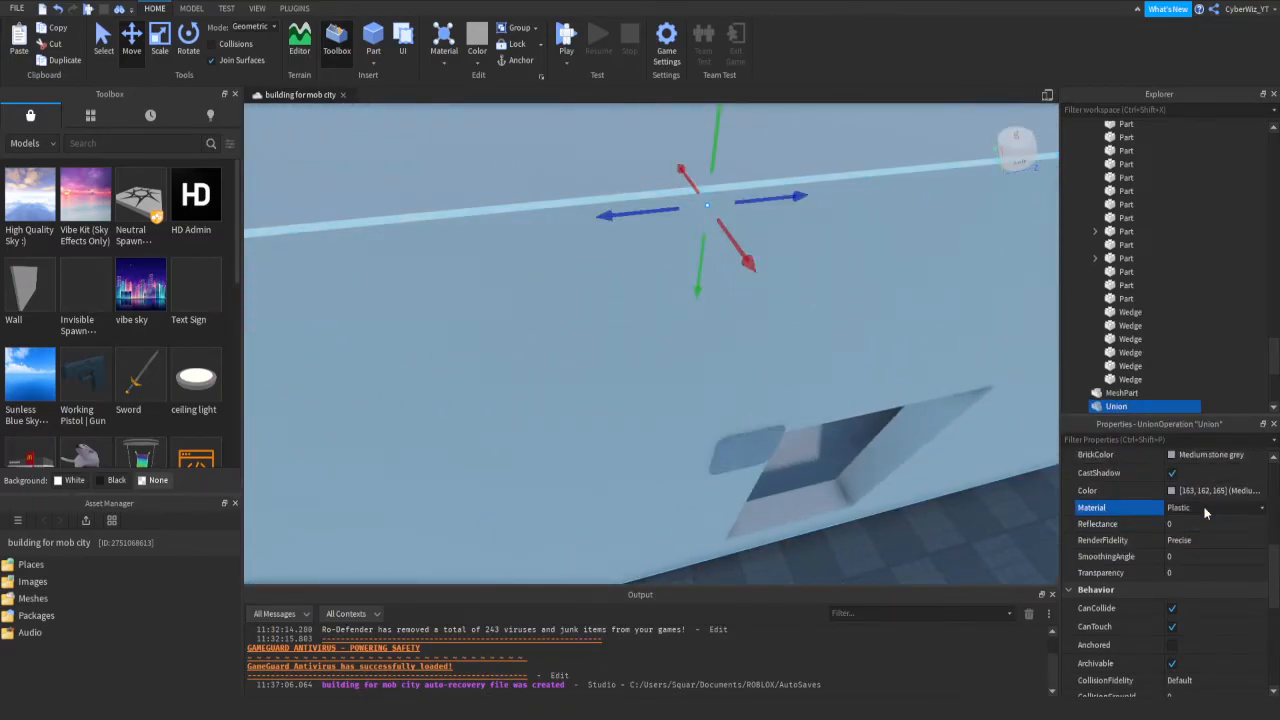
# - Set the wall union's material to Concrete and give the copied tile a lighter grey colour
pyautogui.click(1220, 508)
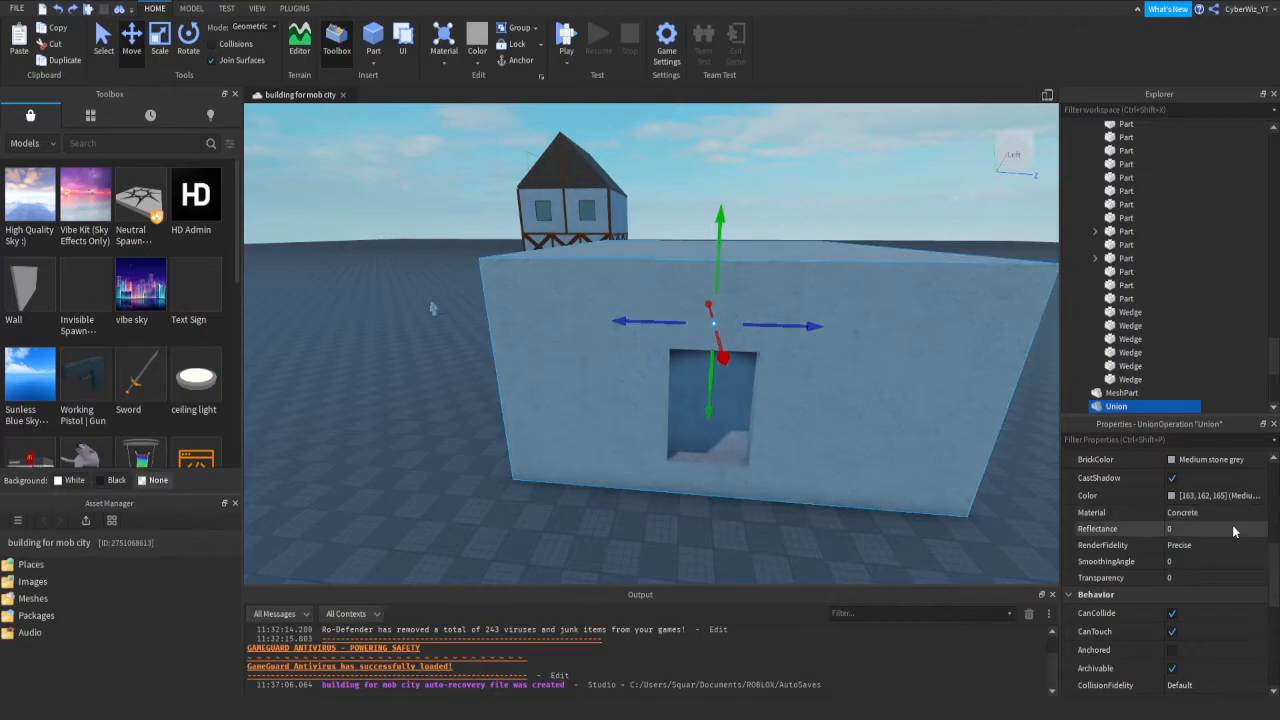
pyautogui.click(1210, 460)
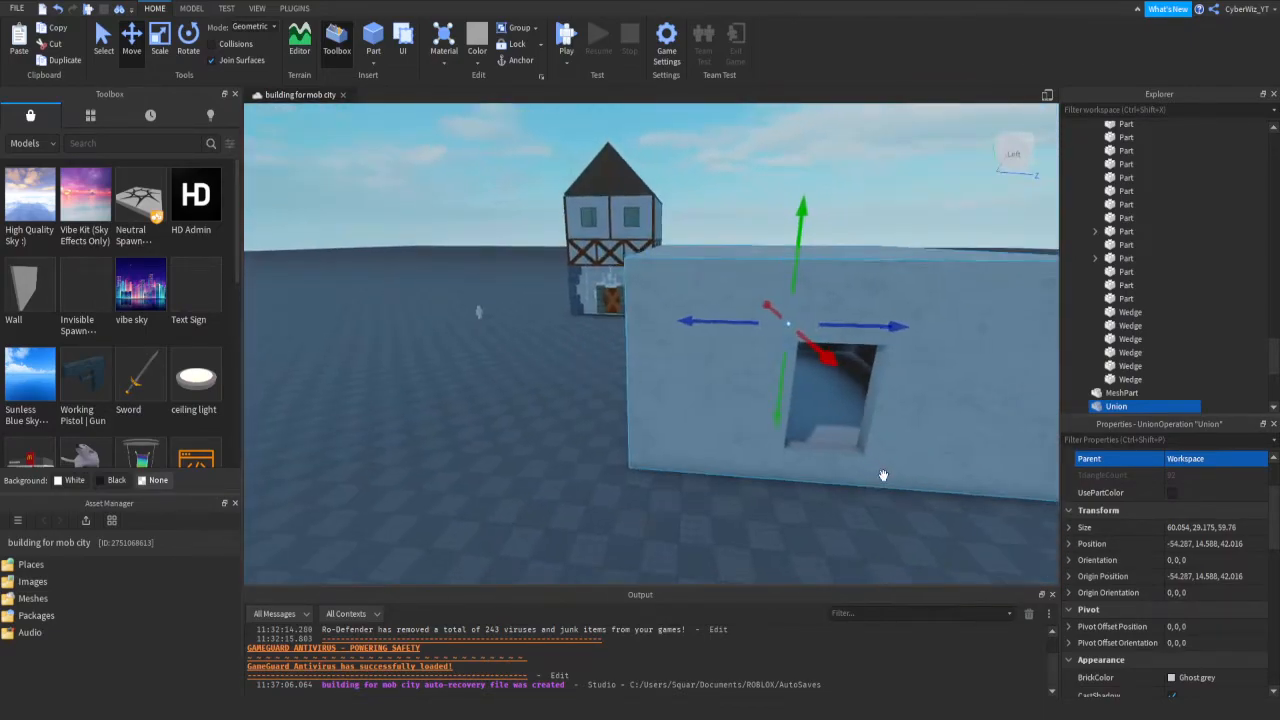
pyautogui.click(1121, 393)
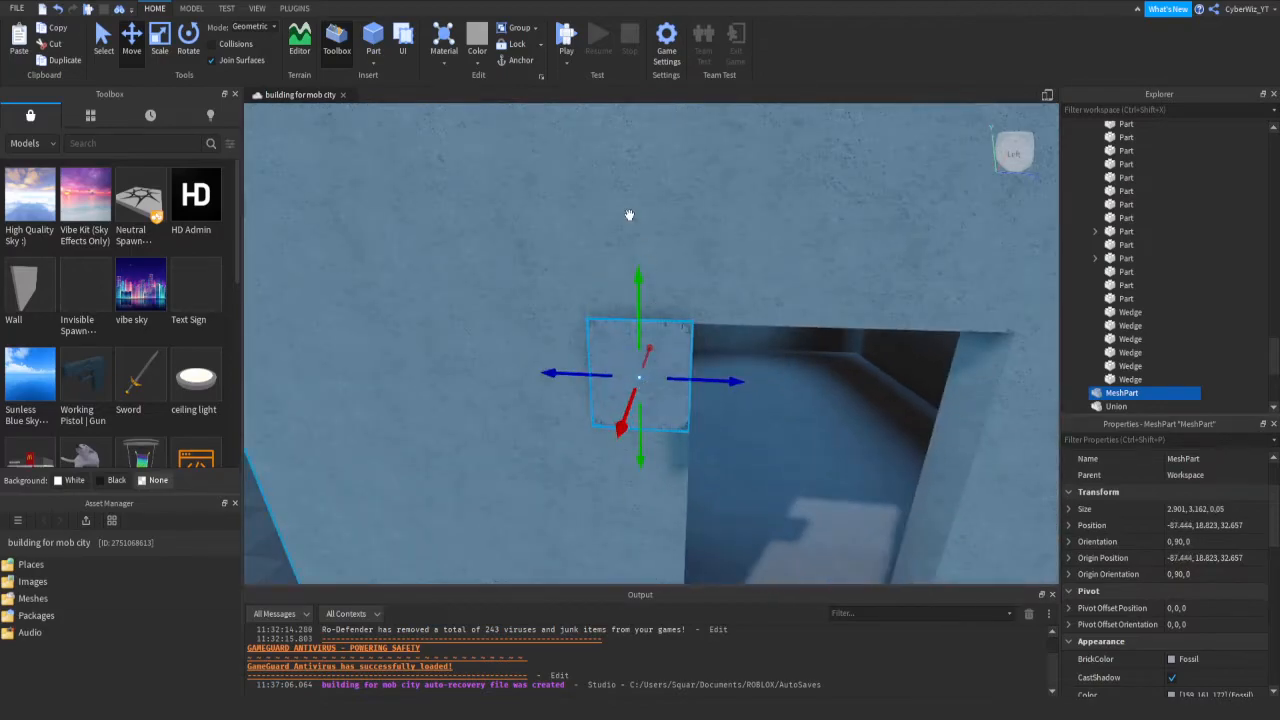
pyautogui.click(1127, 406)
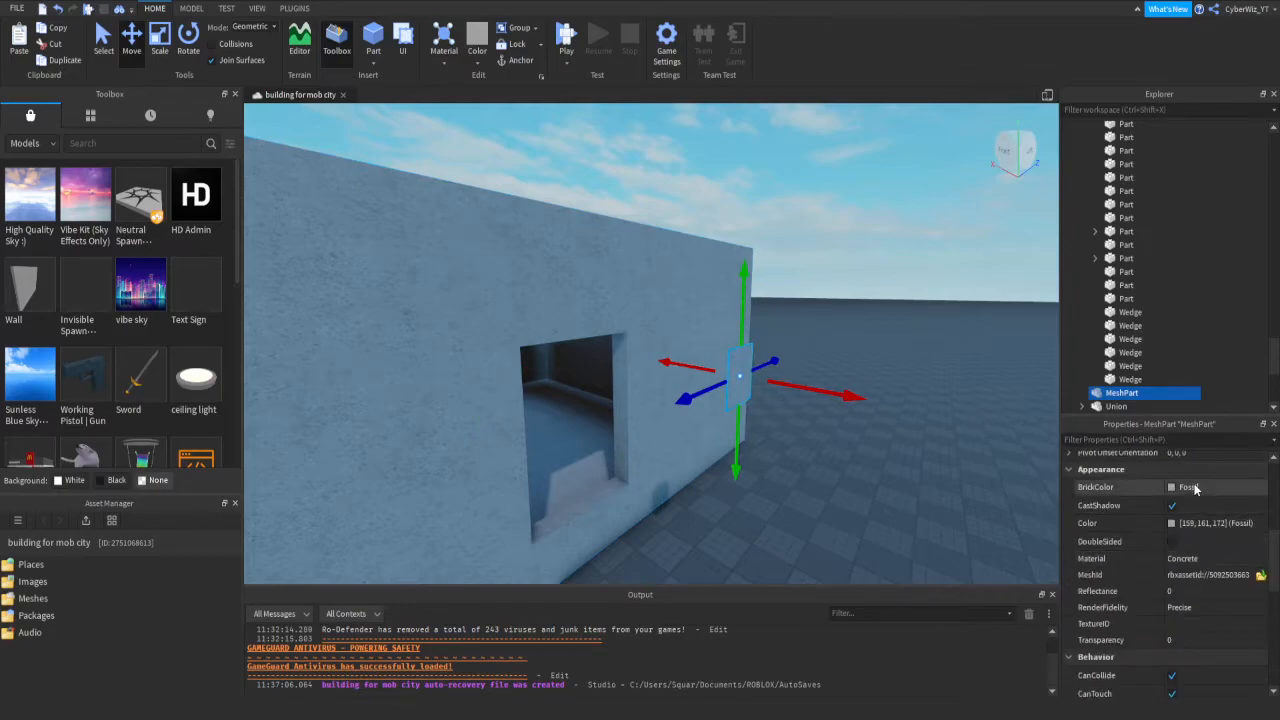
pyautogui.click(1200, 488)
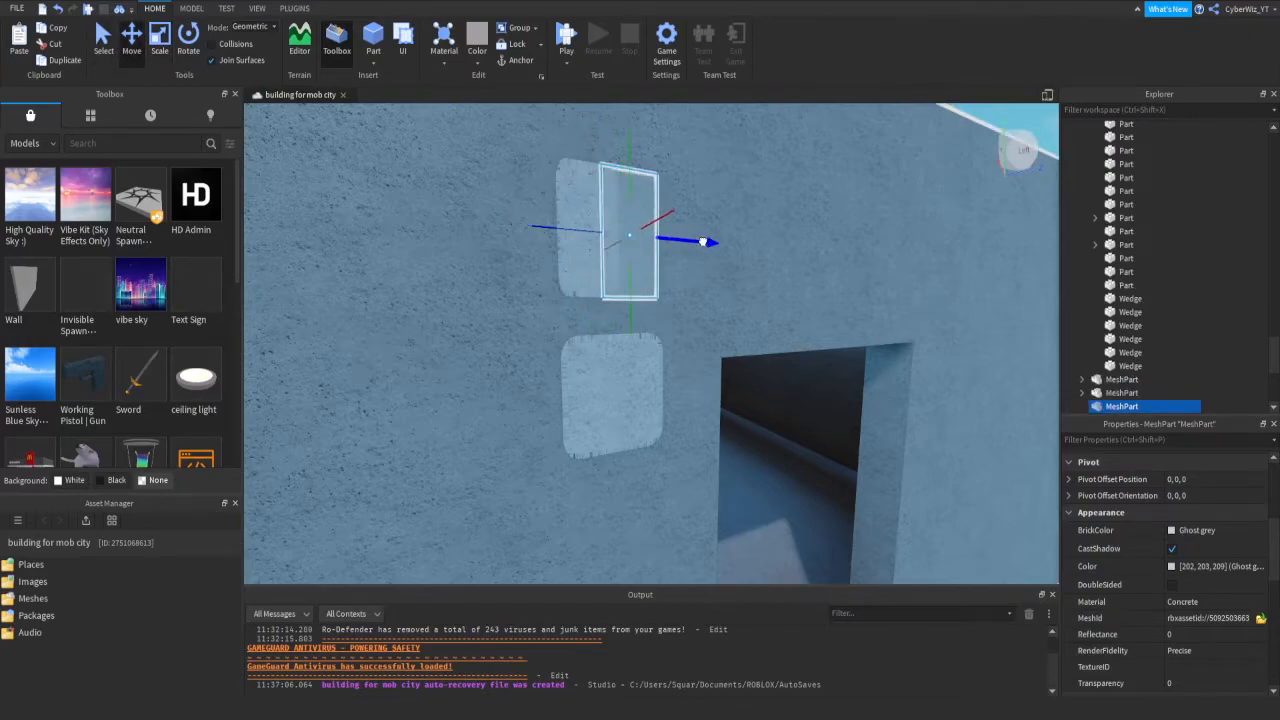
# - Resize the brick-mesh tiles and move them onto the wall above the doorway
pyautogui.click(157, 37)
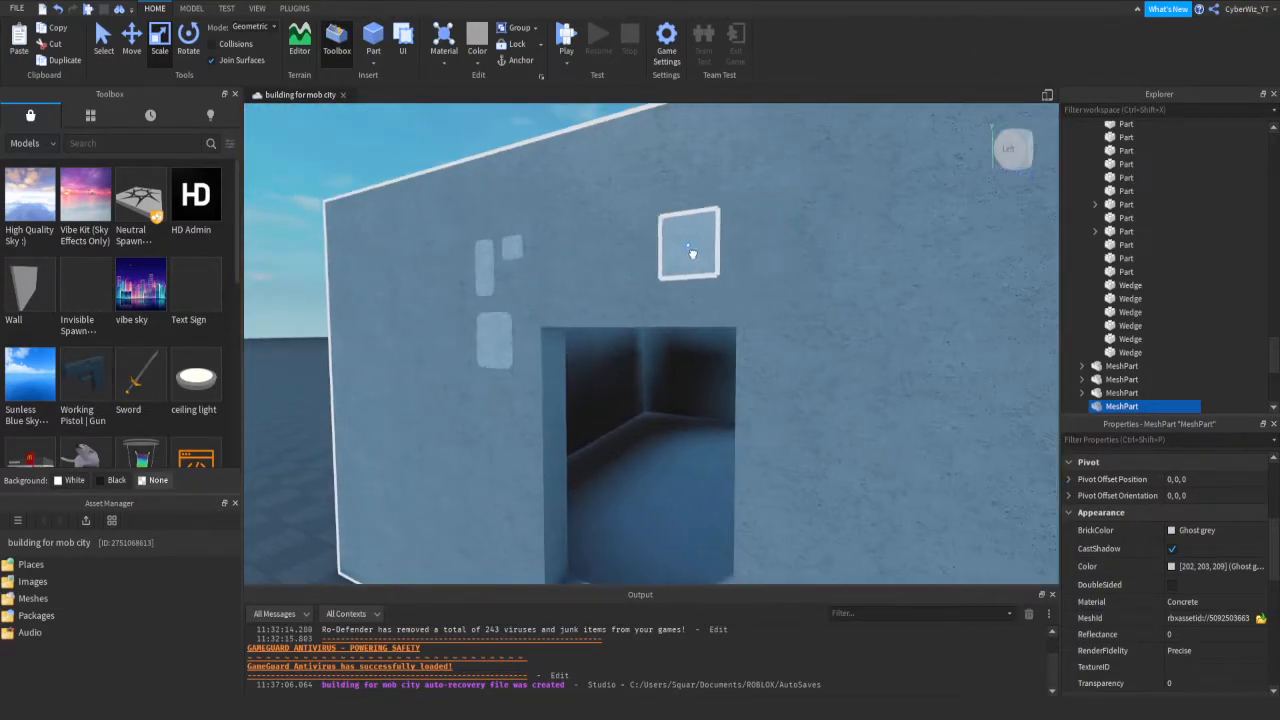
pyautogui.click(690, 250)
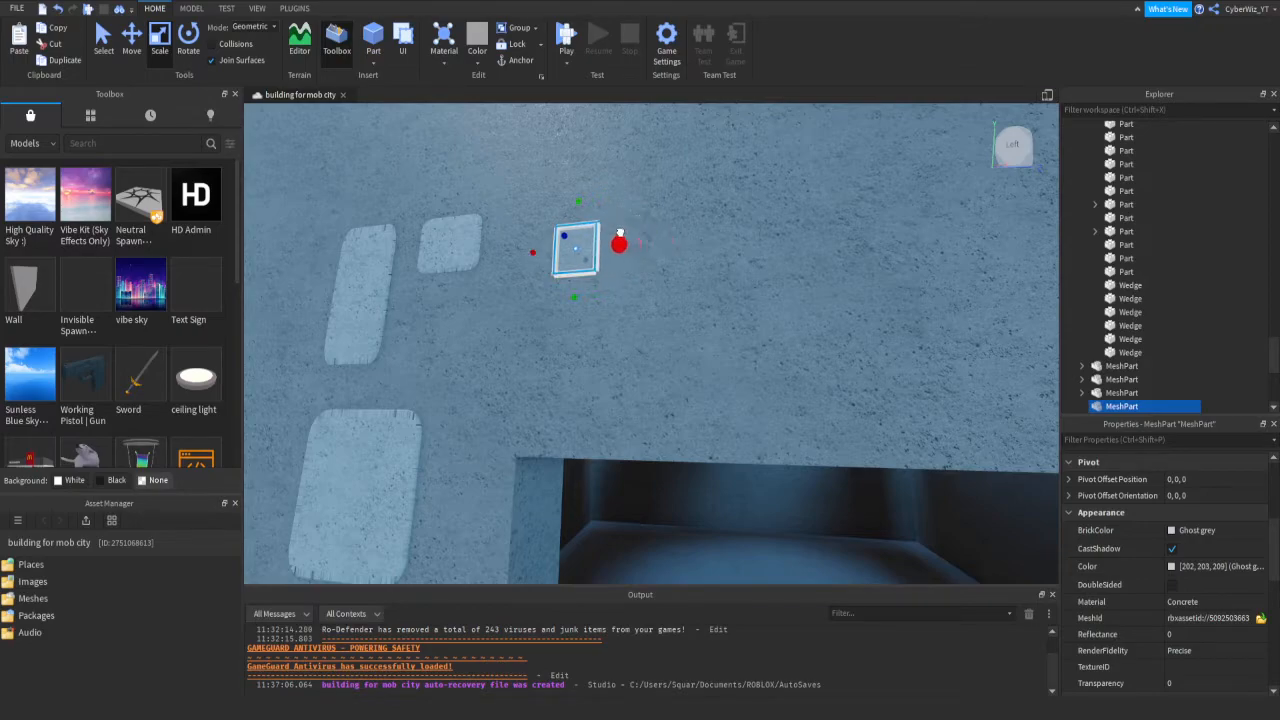
pyautogui.moveTo(620, 243); pyautogui.dragTo(665, 240)
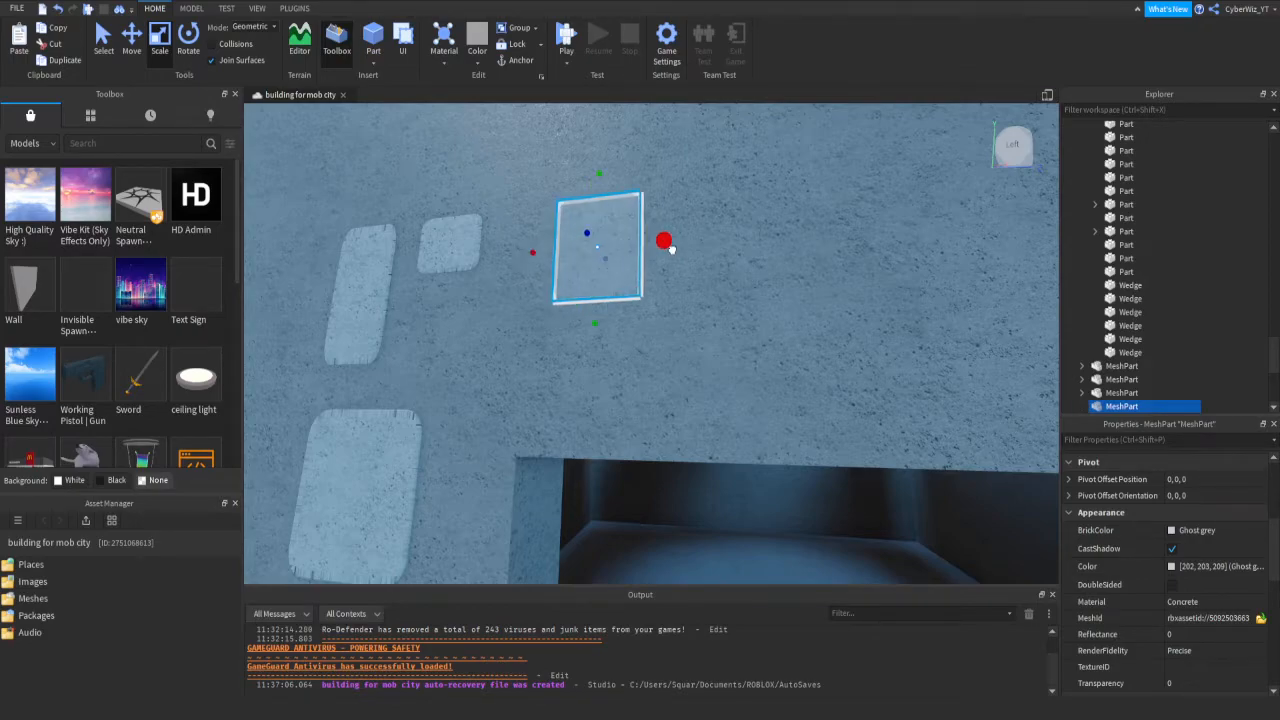
pyautogui.moveTo(665, 240); pyautogui.dragTo(625, 244)
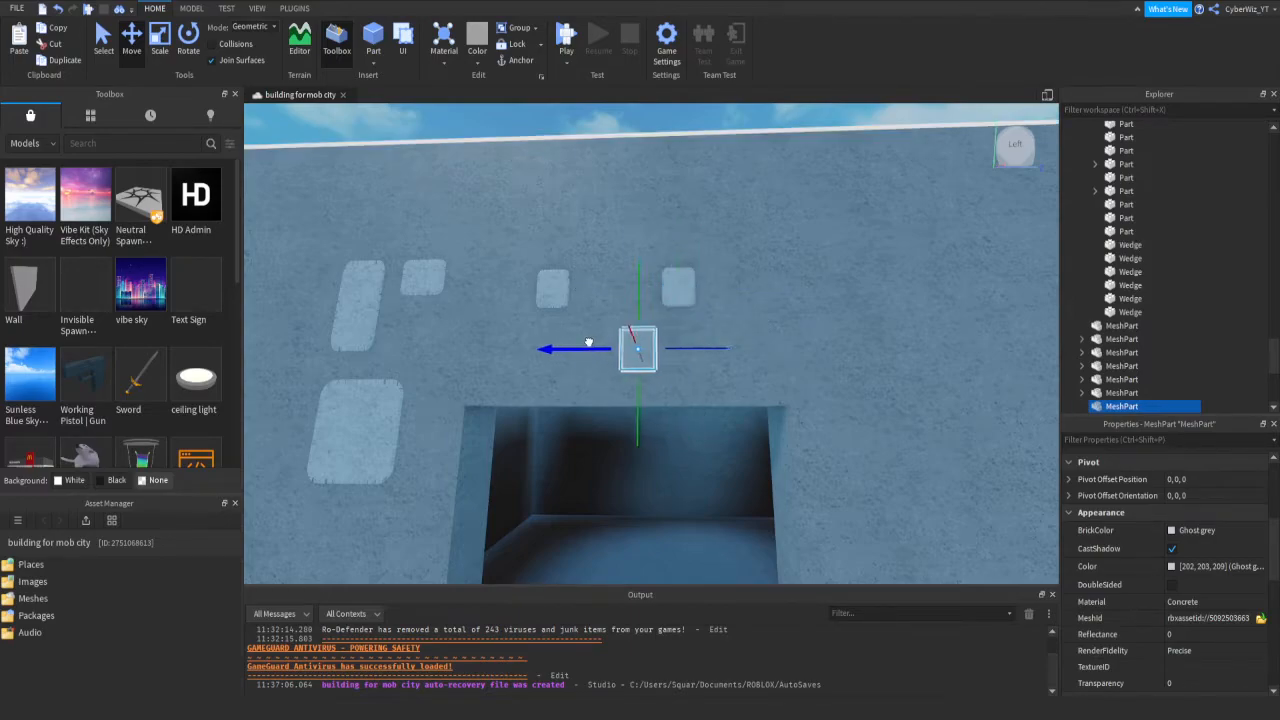
pyautogui.moveTo(638, 348); pyautogui.dragTo(572, 350)
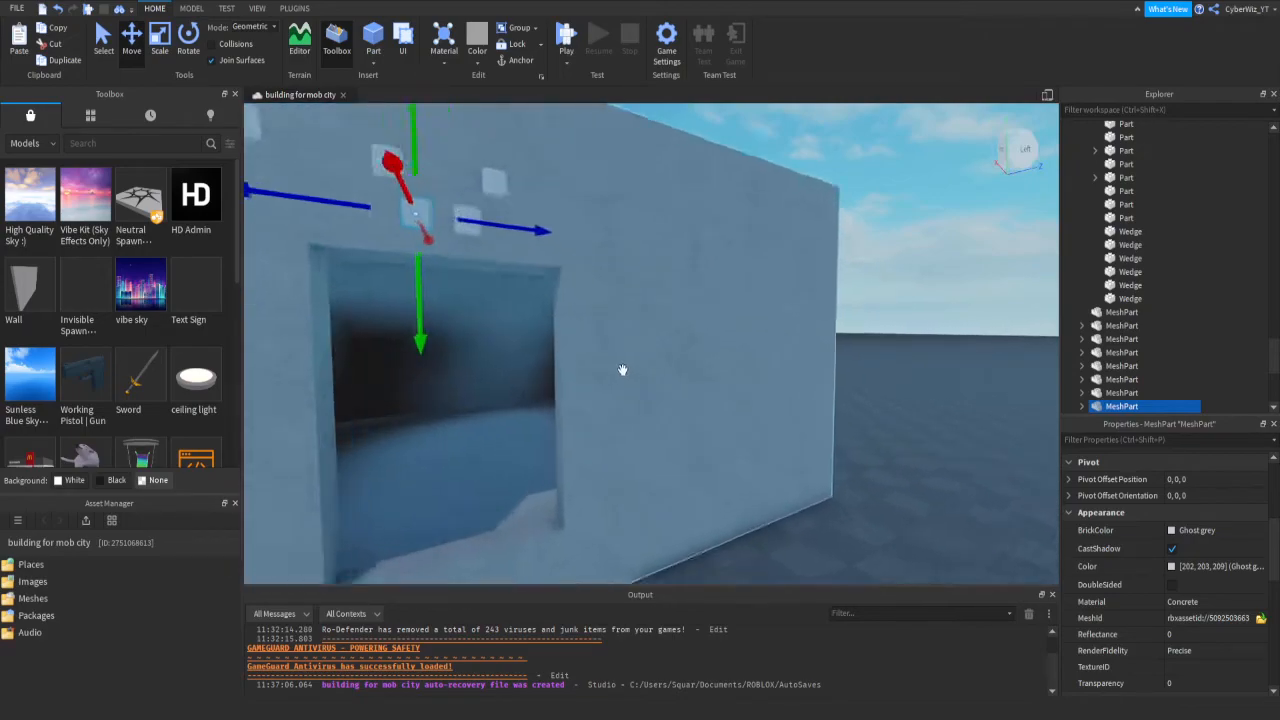
pyautogui.moveTo(622, 367); pyautogui.dragTo(627, 281)
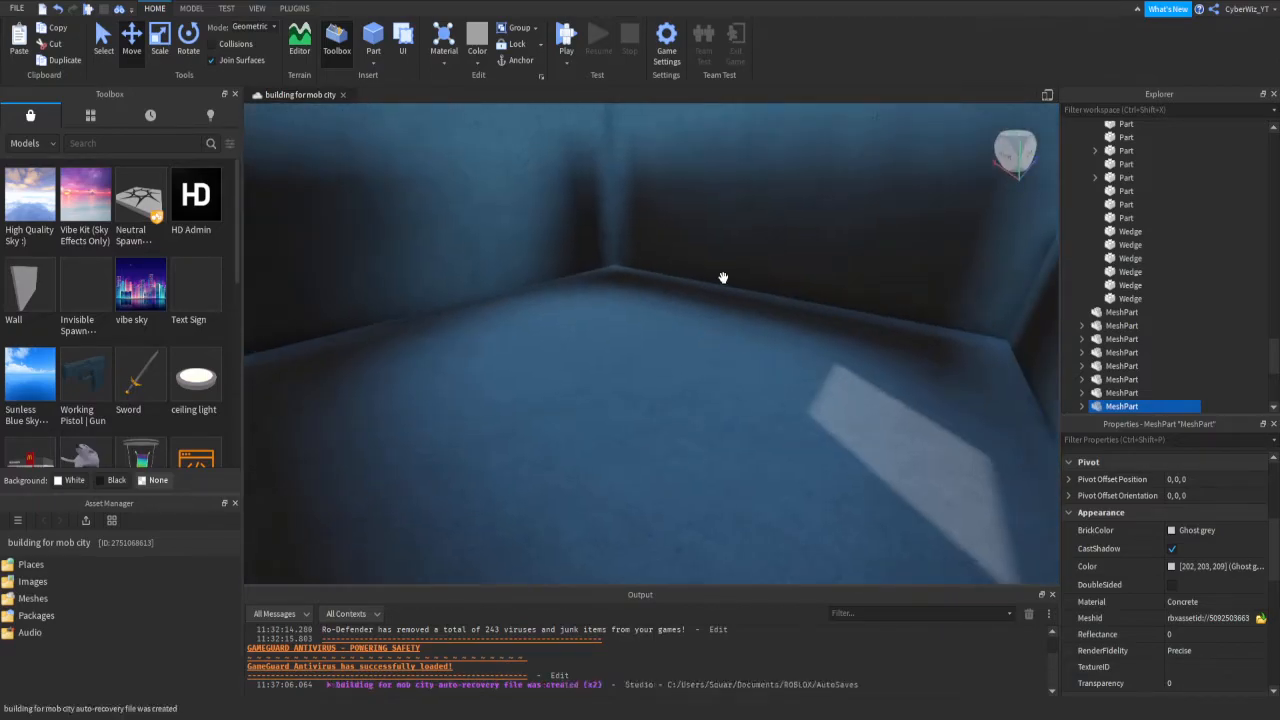
pyautogui.moveTo(604, 229)
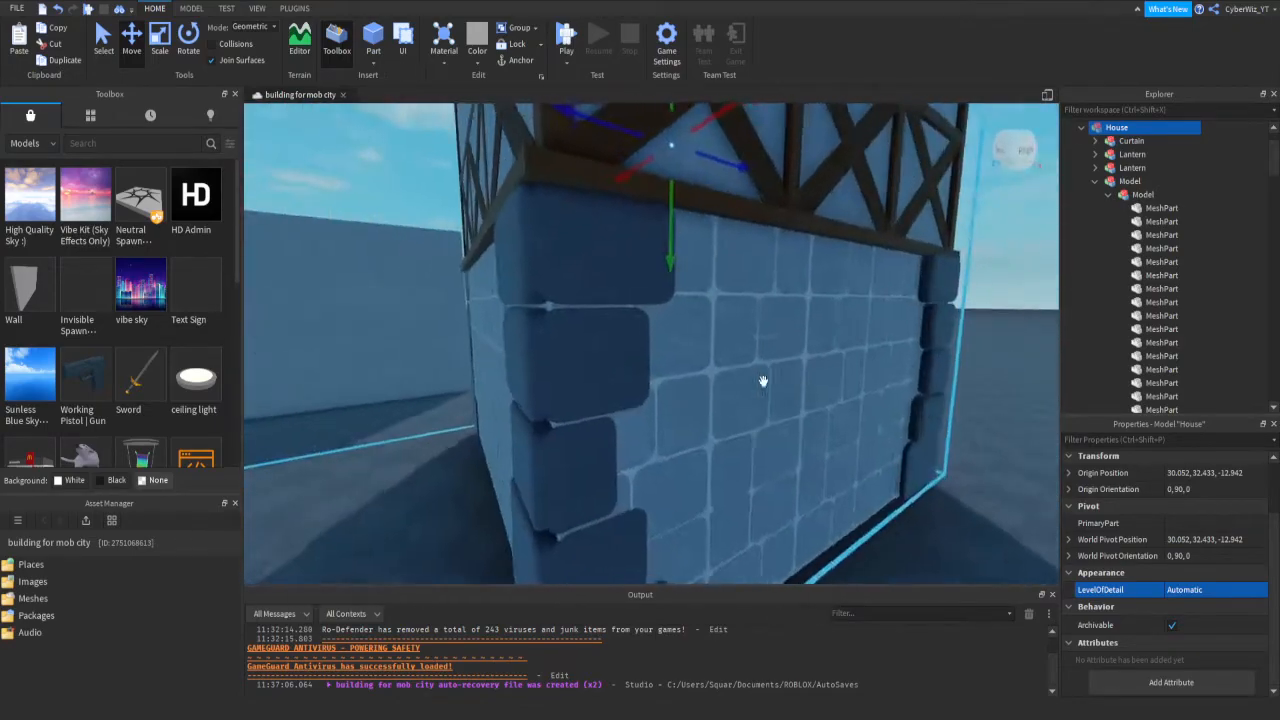
# - Orbit the view around the brick-walled corner of the house
pyautogui.moveTo(763, 380); pyautogui.dragTo(805, 437)
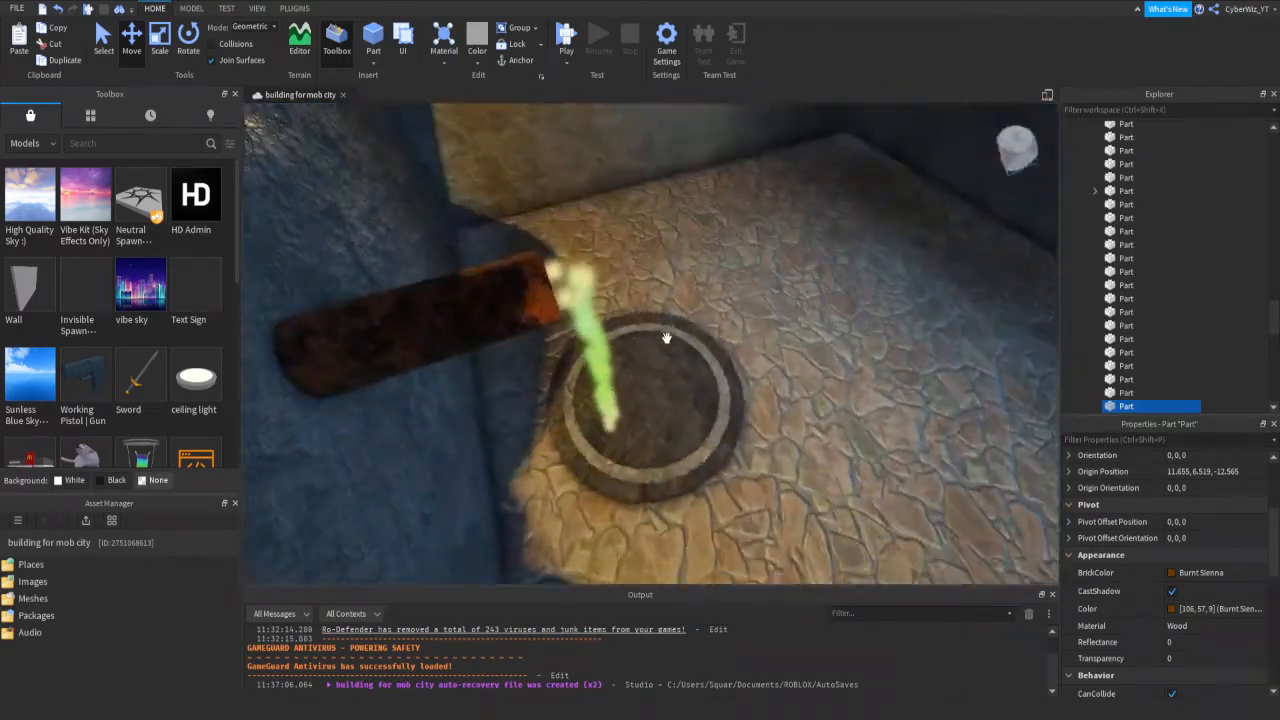
# - Look closer at the wooden stick on the stone base, then begin adding furniture models
pyautogui.moveTo(667, 338); pyautogui.dragTo(672, 326)
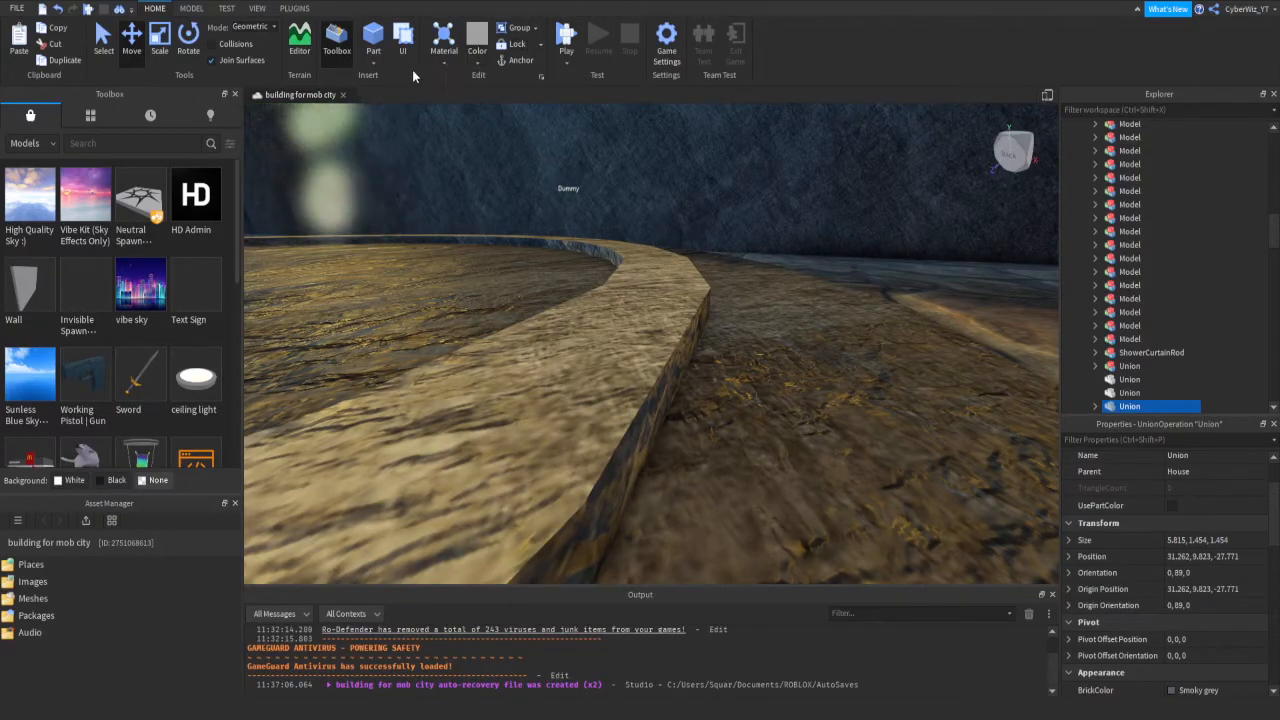
pyautogui.click(130, 143)
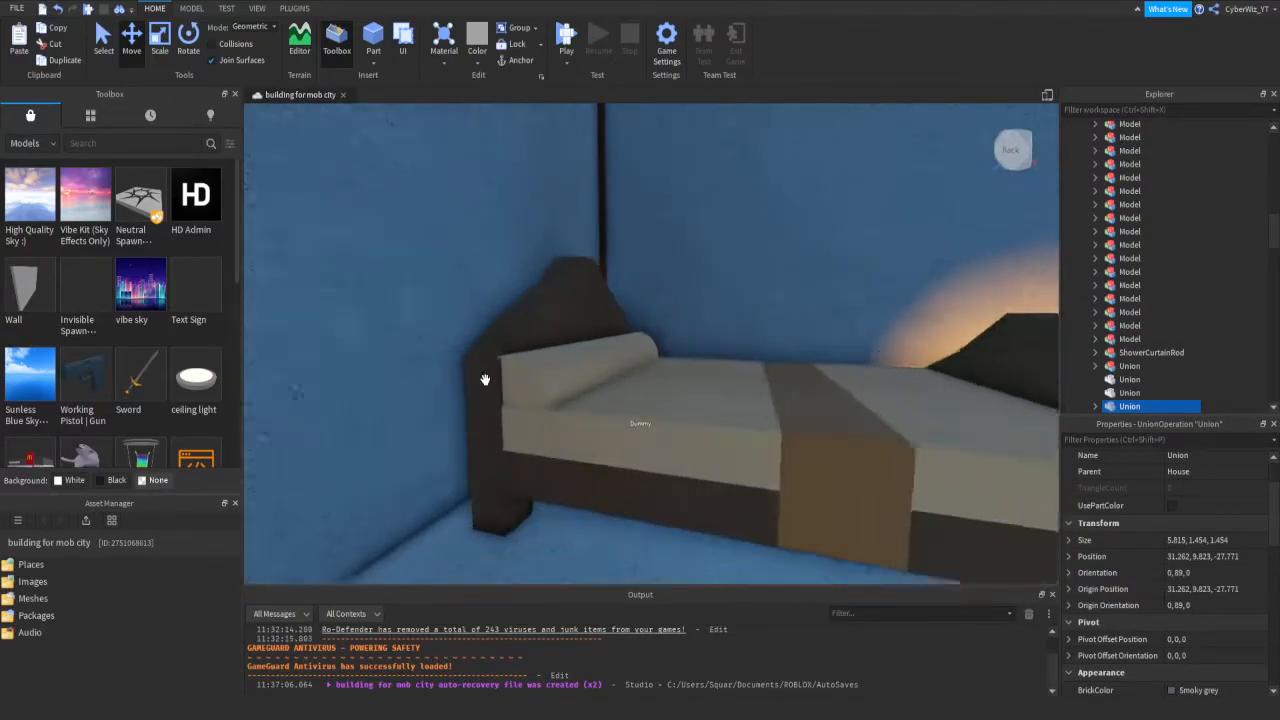
pyautogui.click(560, 378)
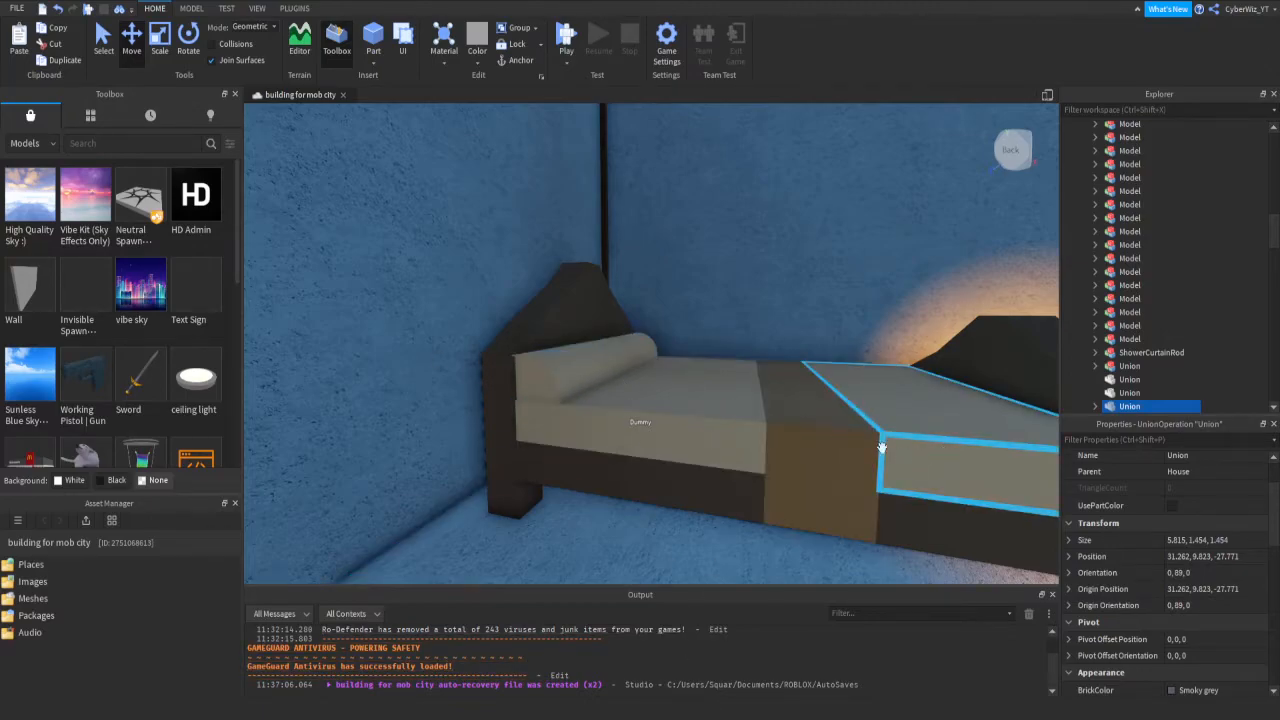
pyautogui.moveTo(880, 447); pyautogui.dragTo(679, 413)
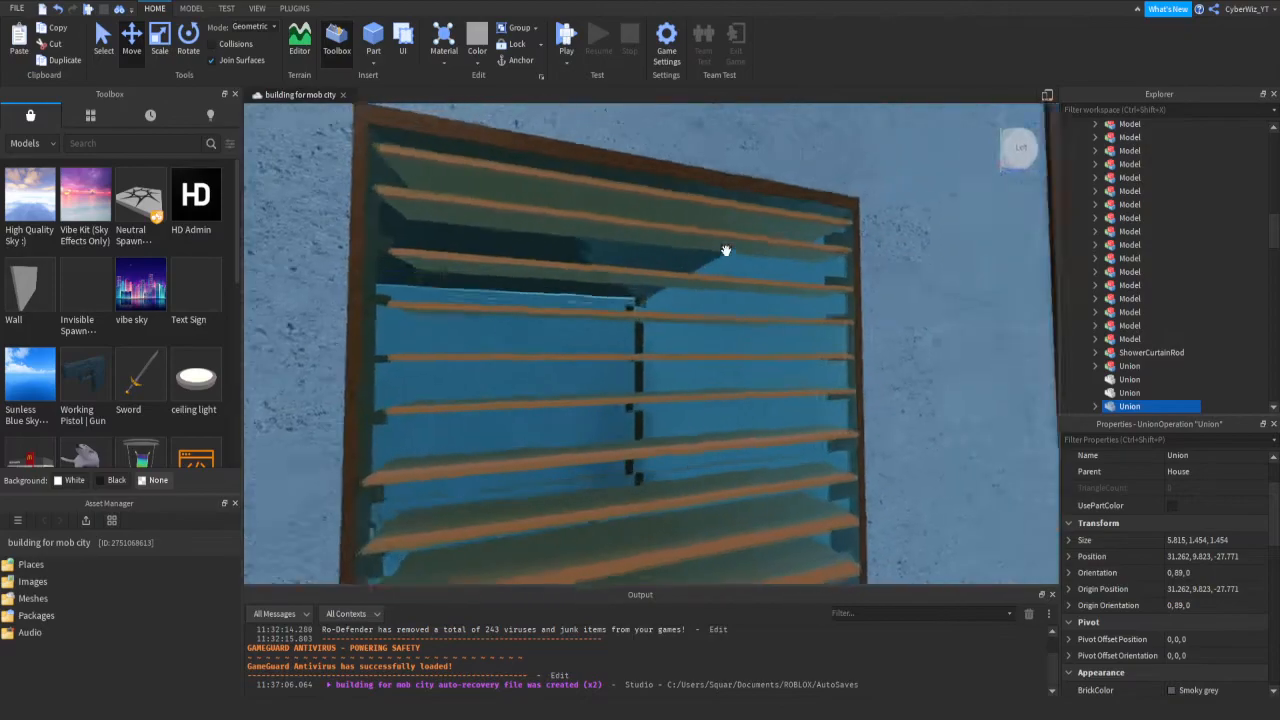
pyautogui.scroll(-3)
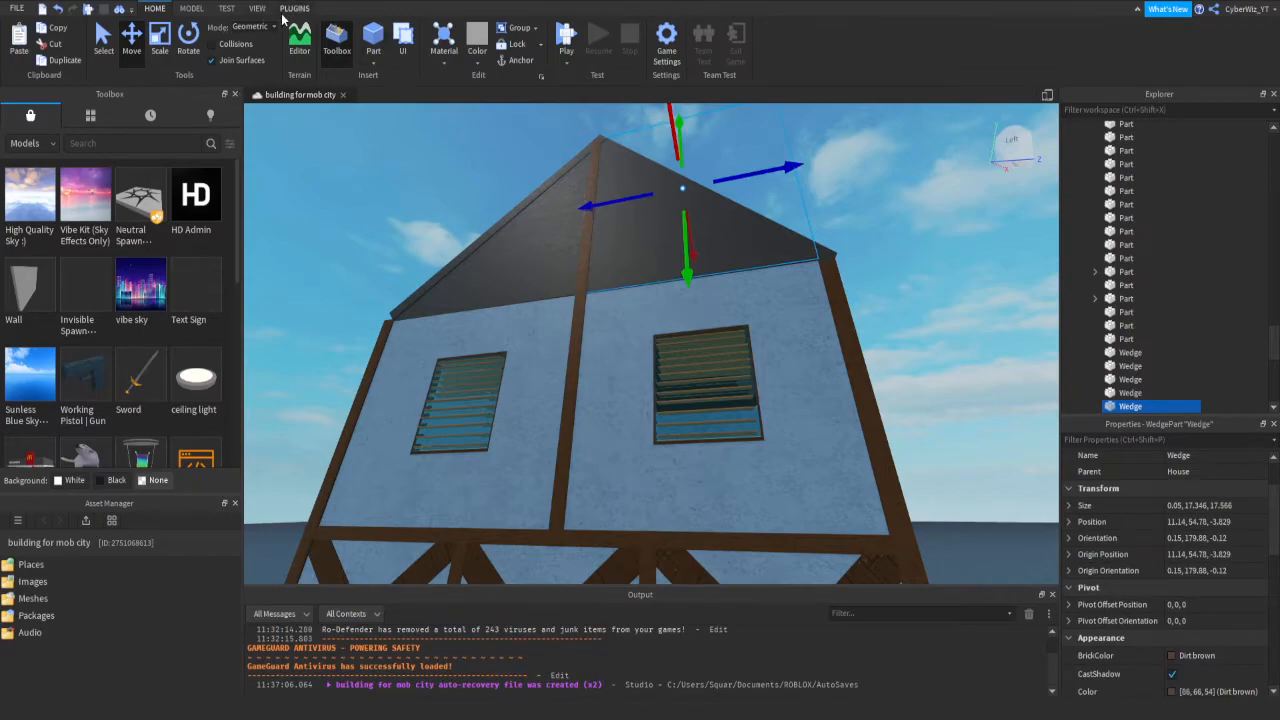
# - Bring up the plugin tools, slide the Burnt Sienna beam up the roof slope, and orbit to check
pyautogui.click(293, 9)
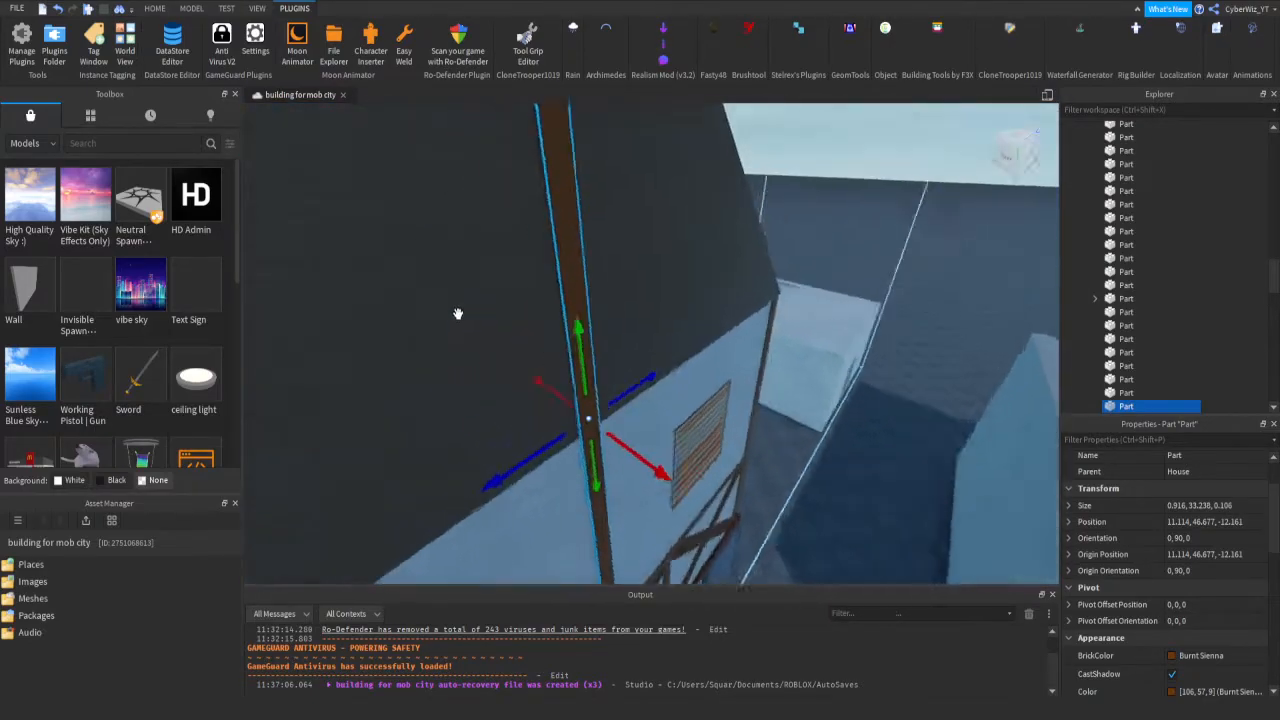
pyautogui.moveTo(458, 313); pyautogui.dragTo(584, 327)
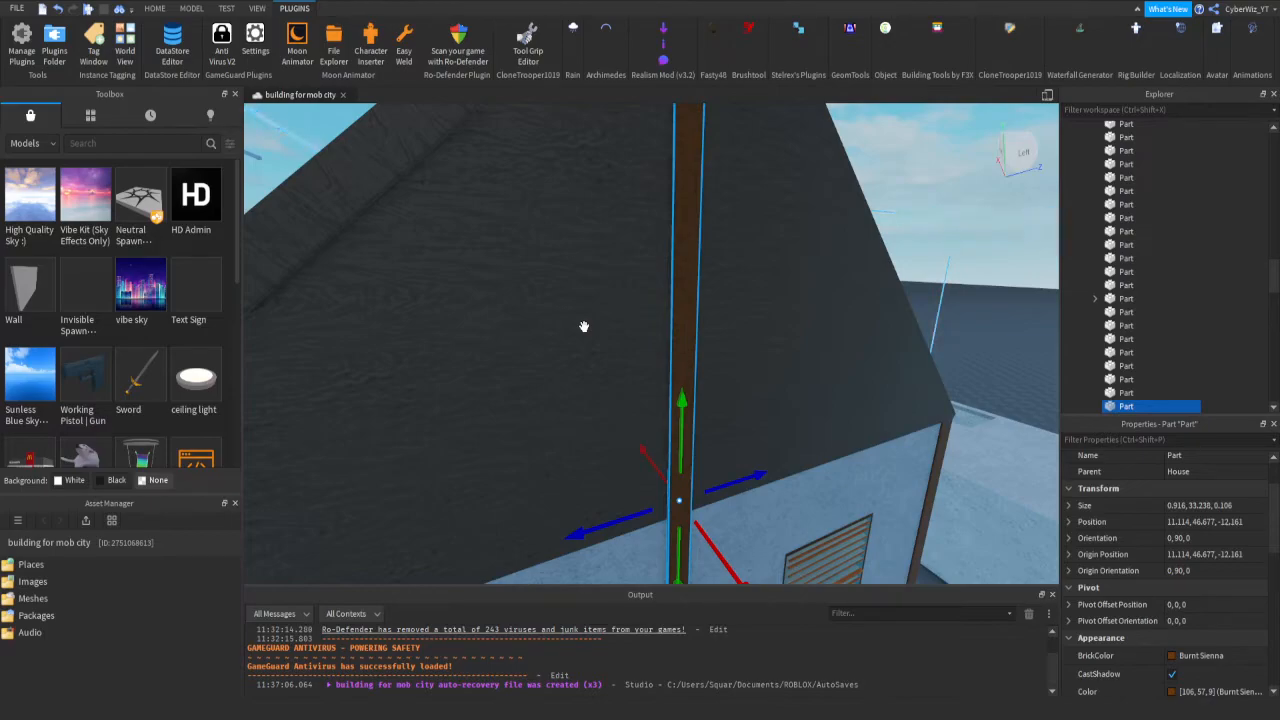
pyautogui.moveTo(605, 567)
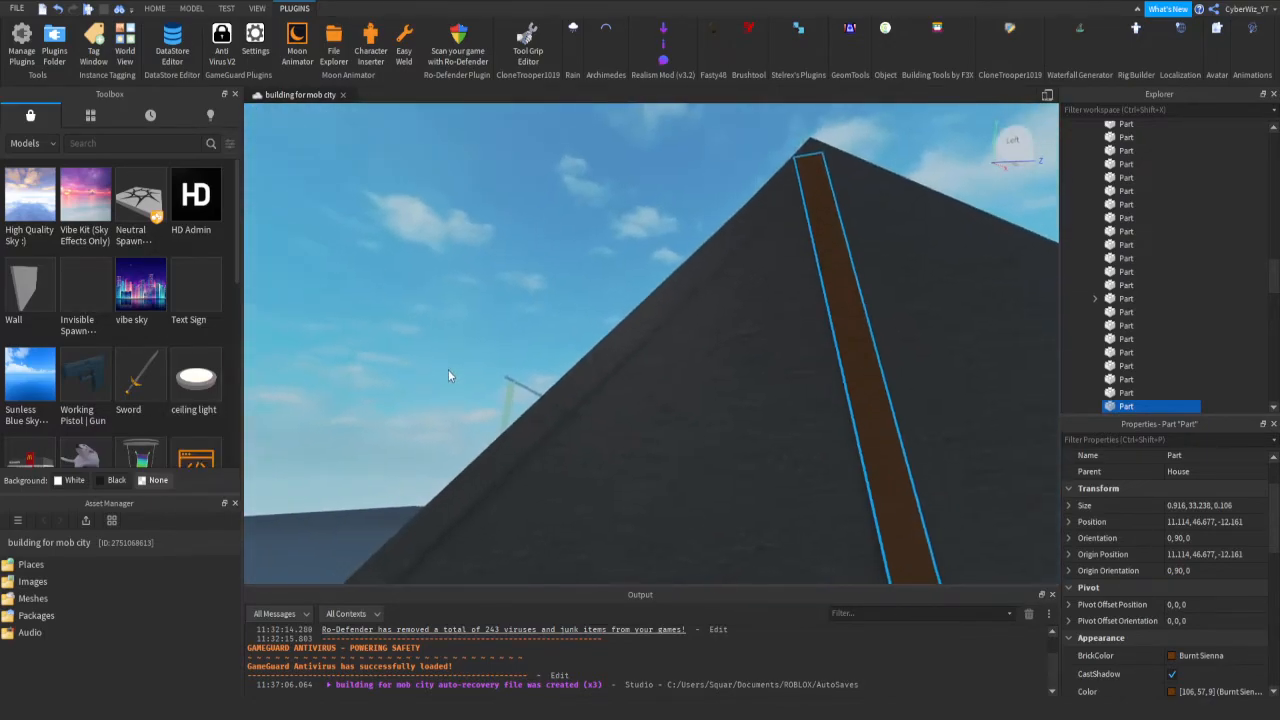
pyautogui.moveTo(450, 376); pyautogui.dragTo(815, 300)
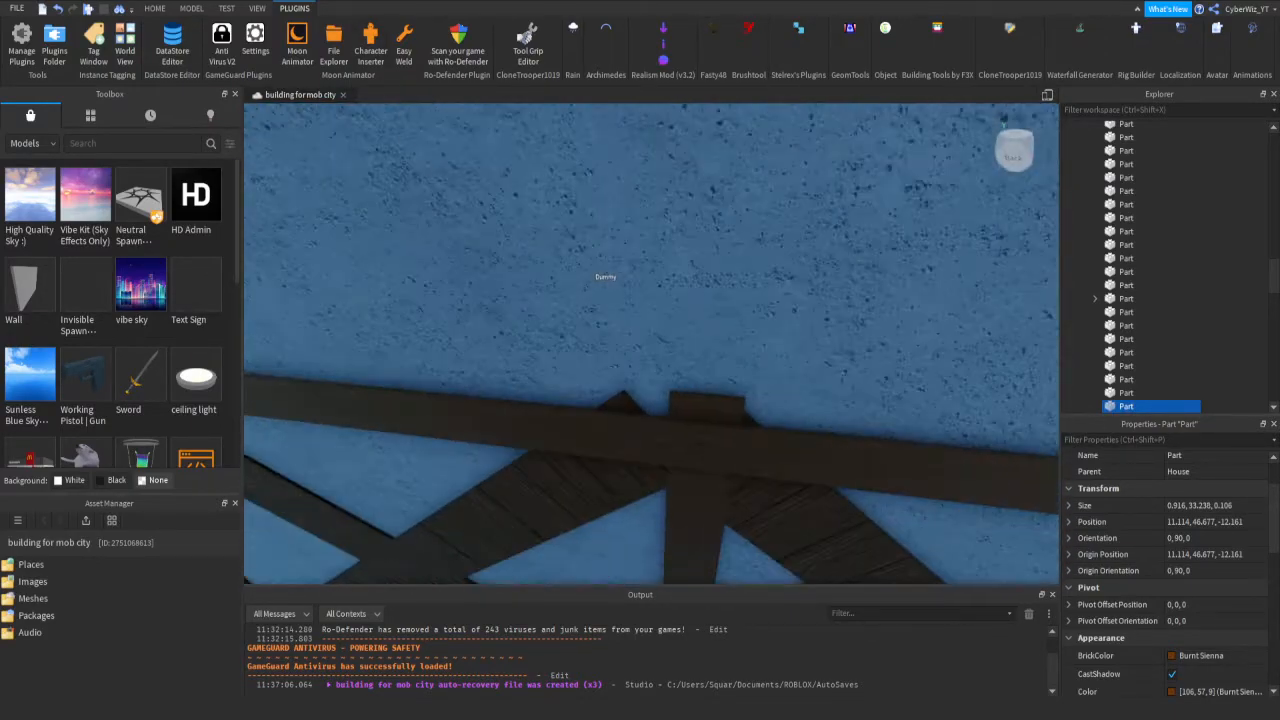
# - Insert a new plain block part where the cross beams meet the wall
pyautogui.click(155, 8)
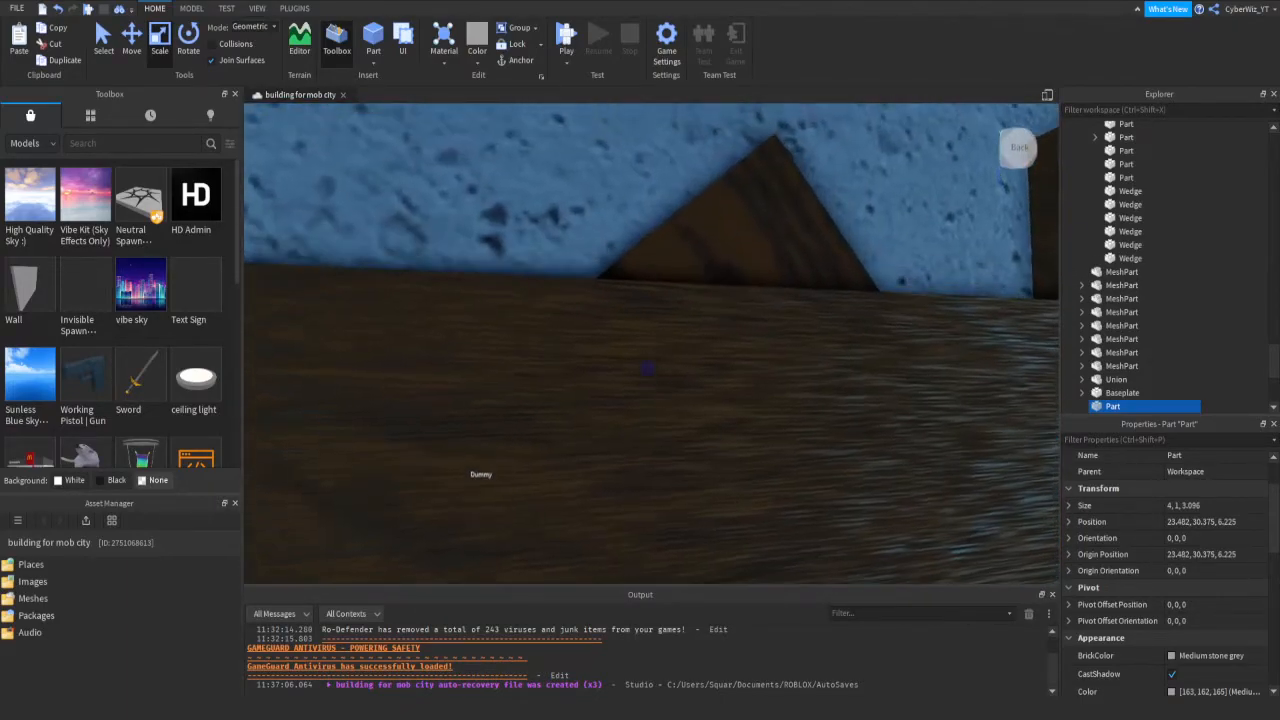
# - Negate the block and union it with the cross beam to trim its protruding end
pyautogui.click(181, 8)
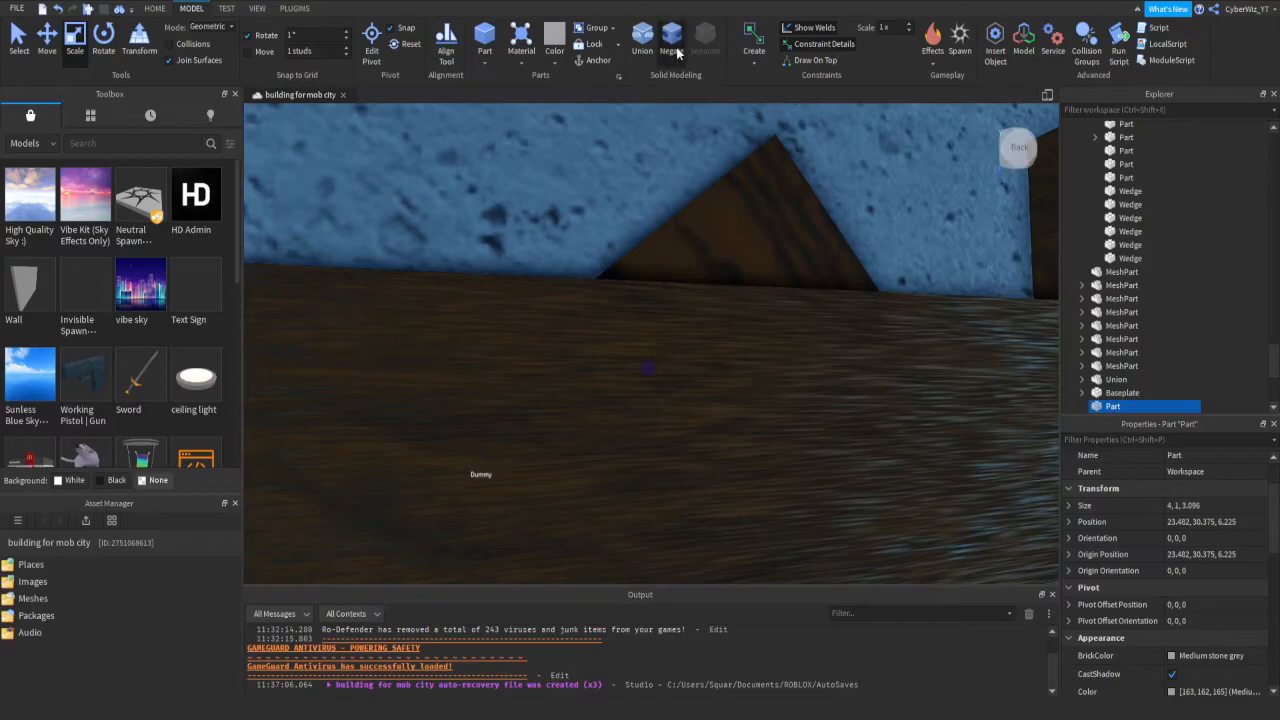
pyautogui.click(673, 37)
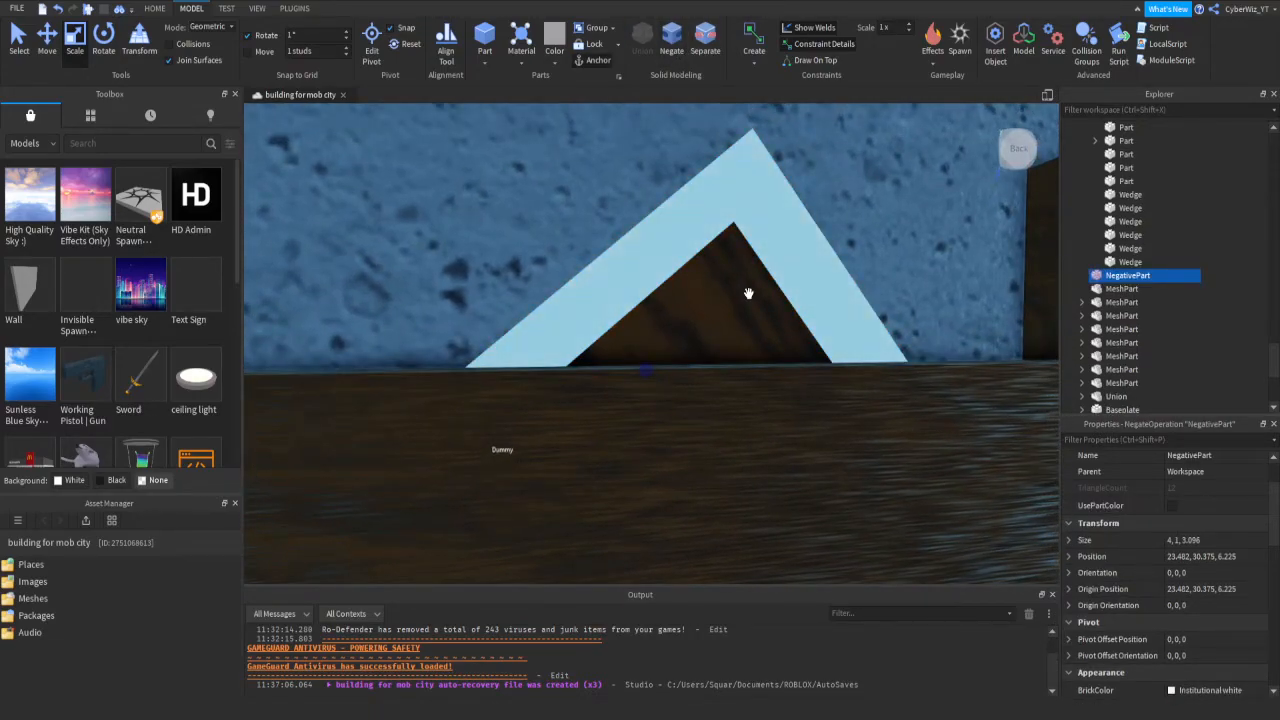
pyautogui.click(1118, 181)
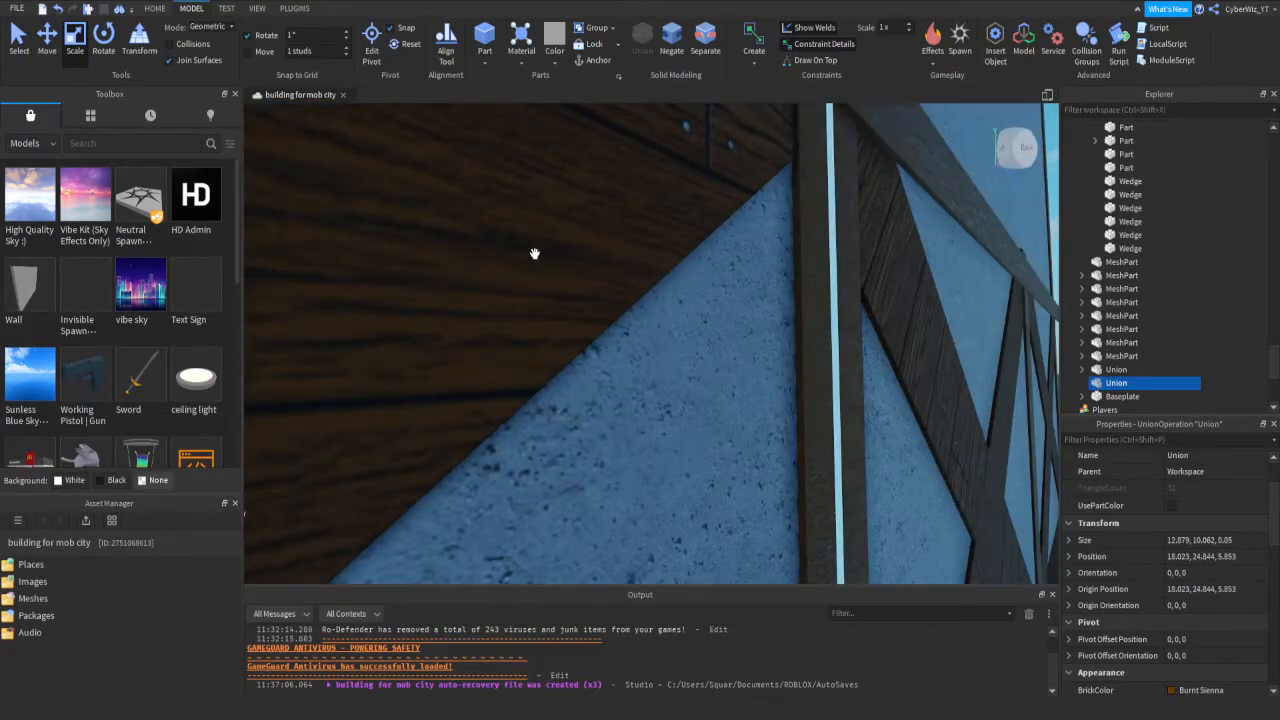
pyautogui.moveTo(535, 253); pyautogui.dragTo(575, 265)
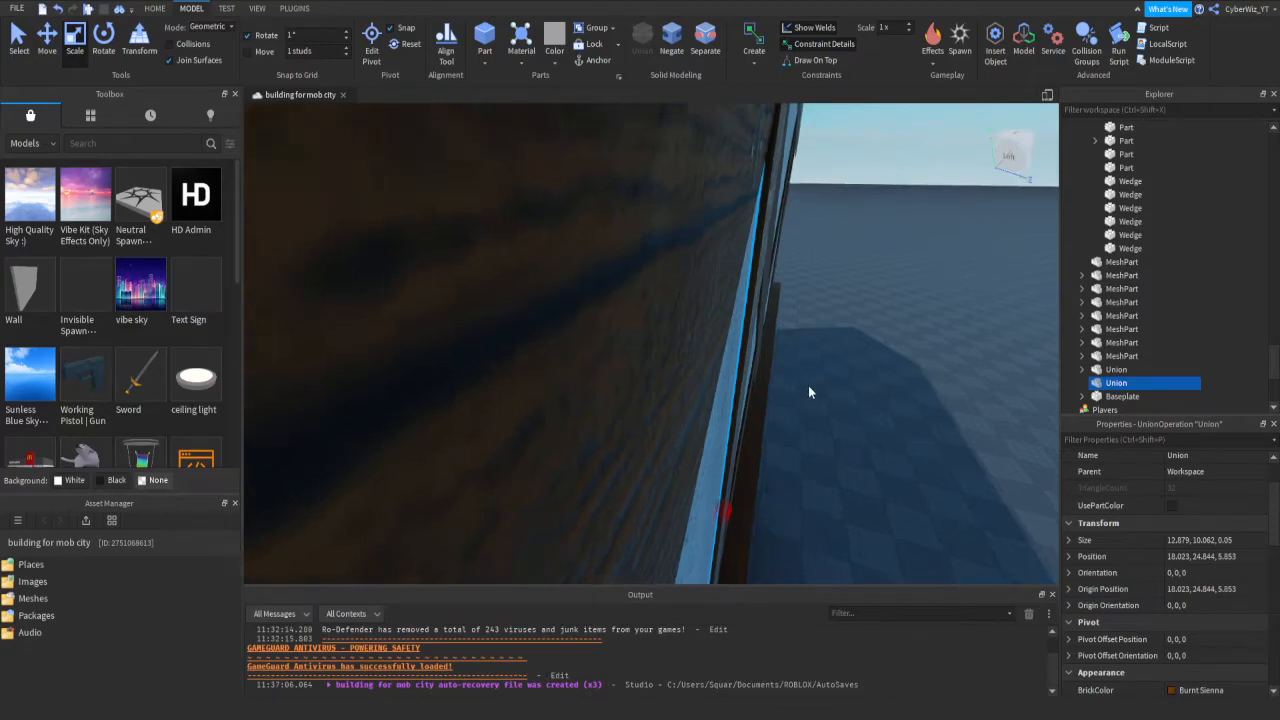
pyautogui.moveTo(810, 392); pyautogui.dragTo(806, 386)
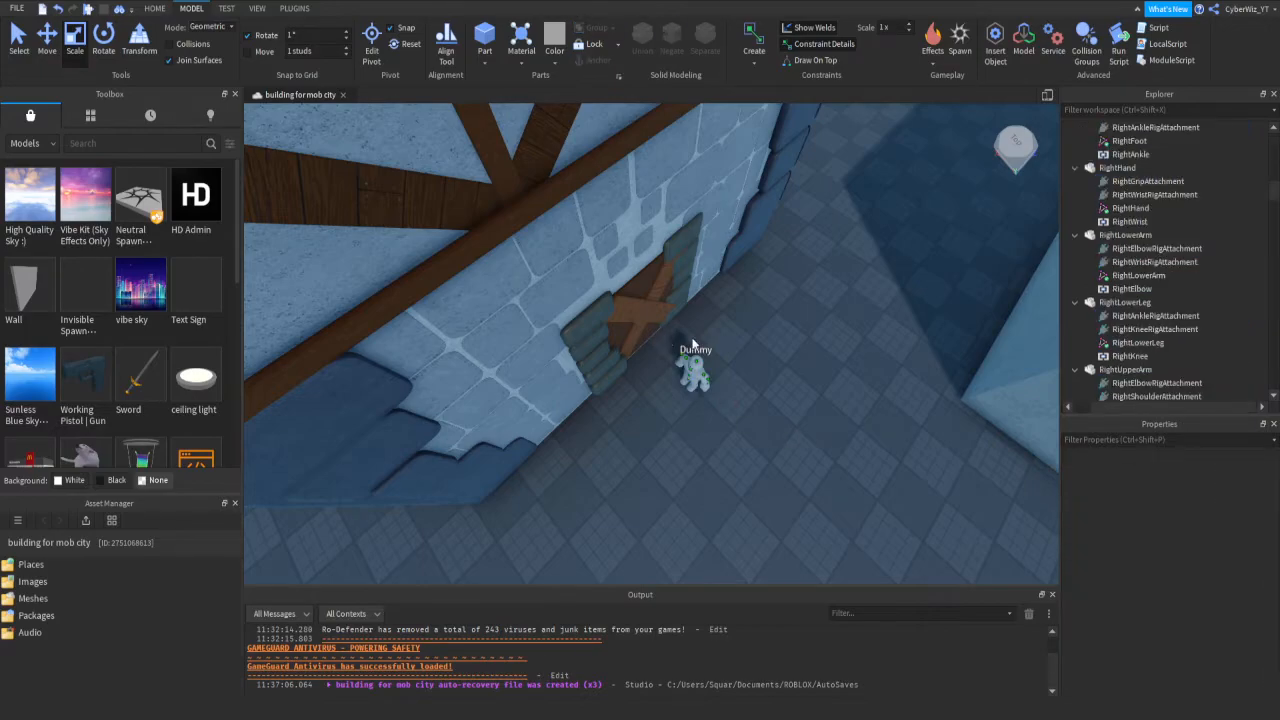
pyautogui.click(695, 375)
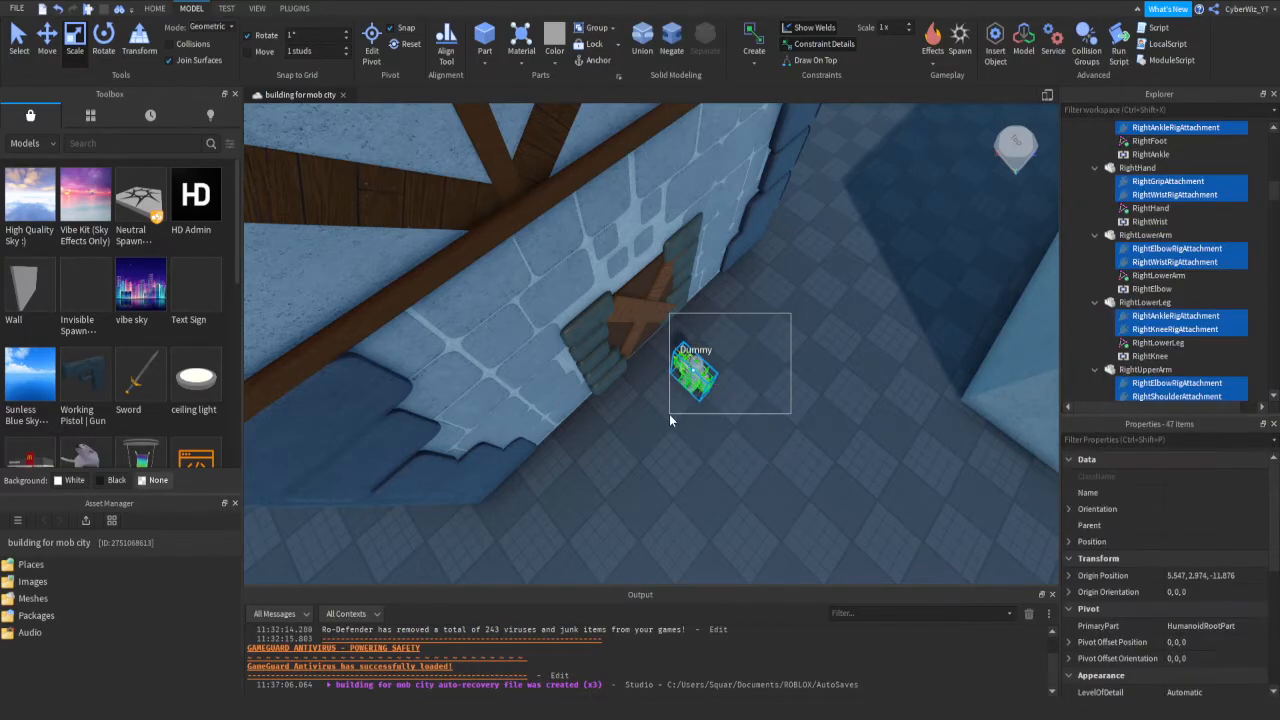